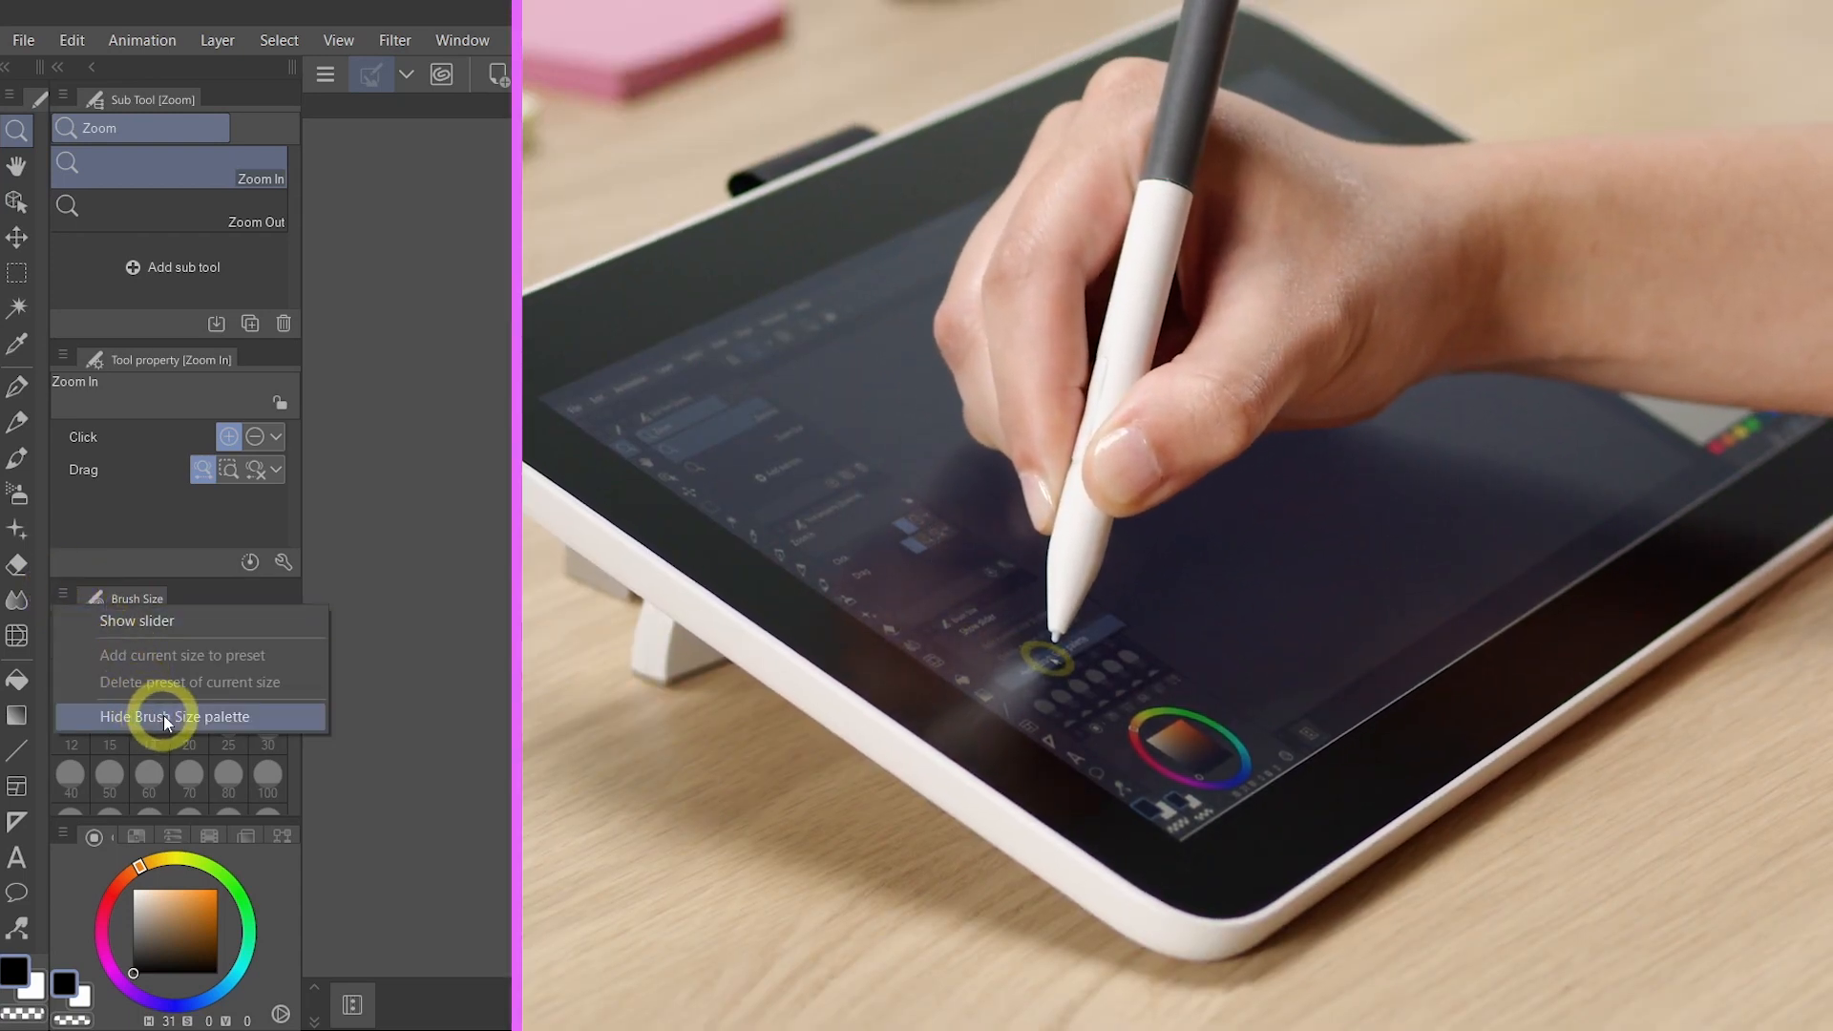
# Hide the Brush Size, Color Set and Color Slider palettes from the left dock.
pyautogui.click(181, 716)
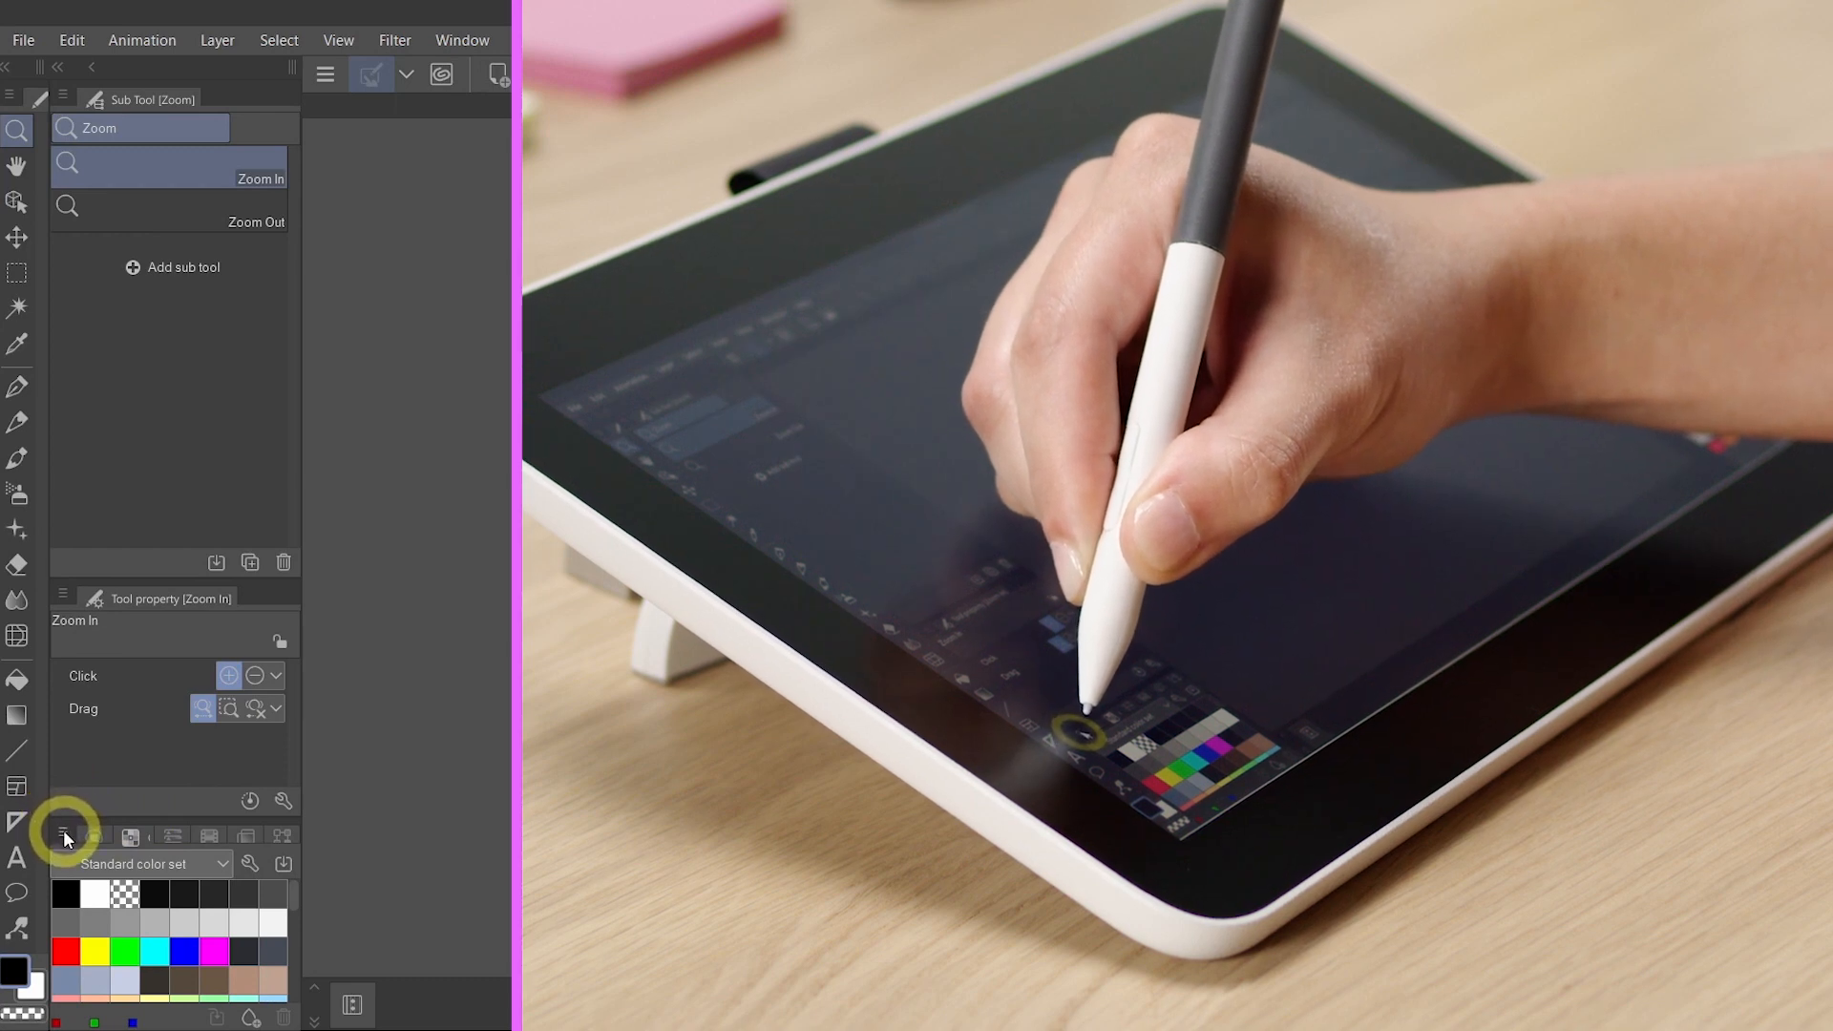
pyautogui.click(64, 836)
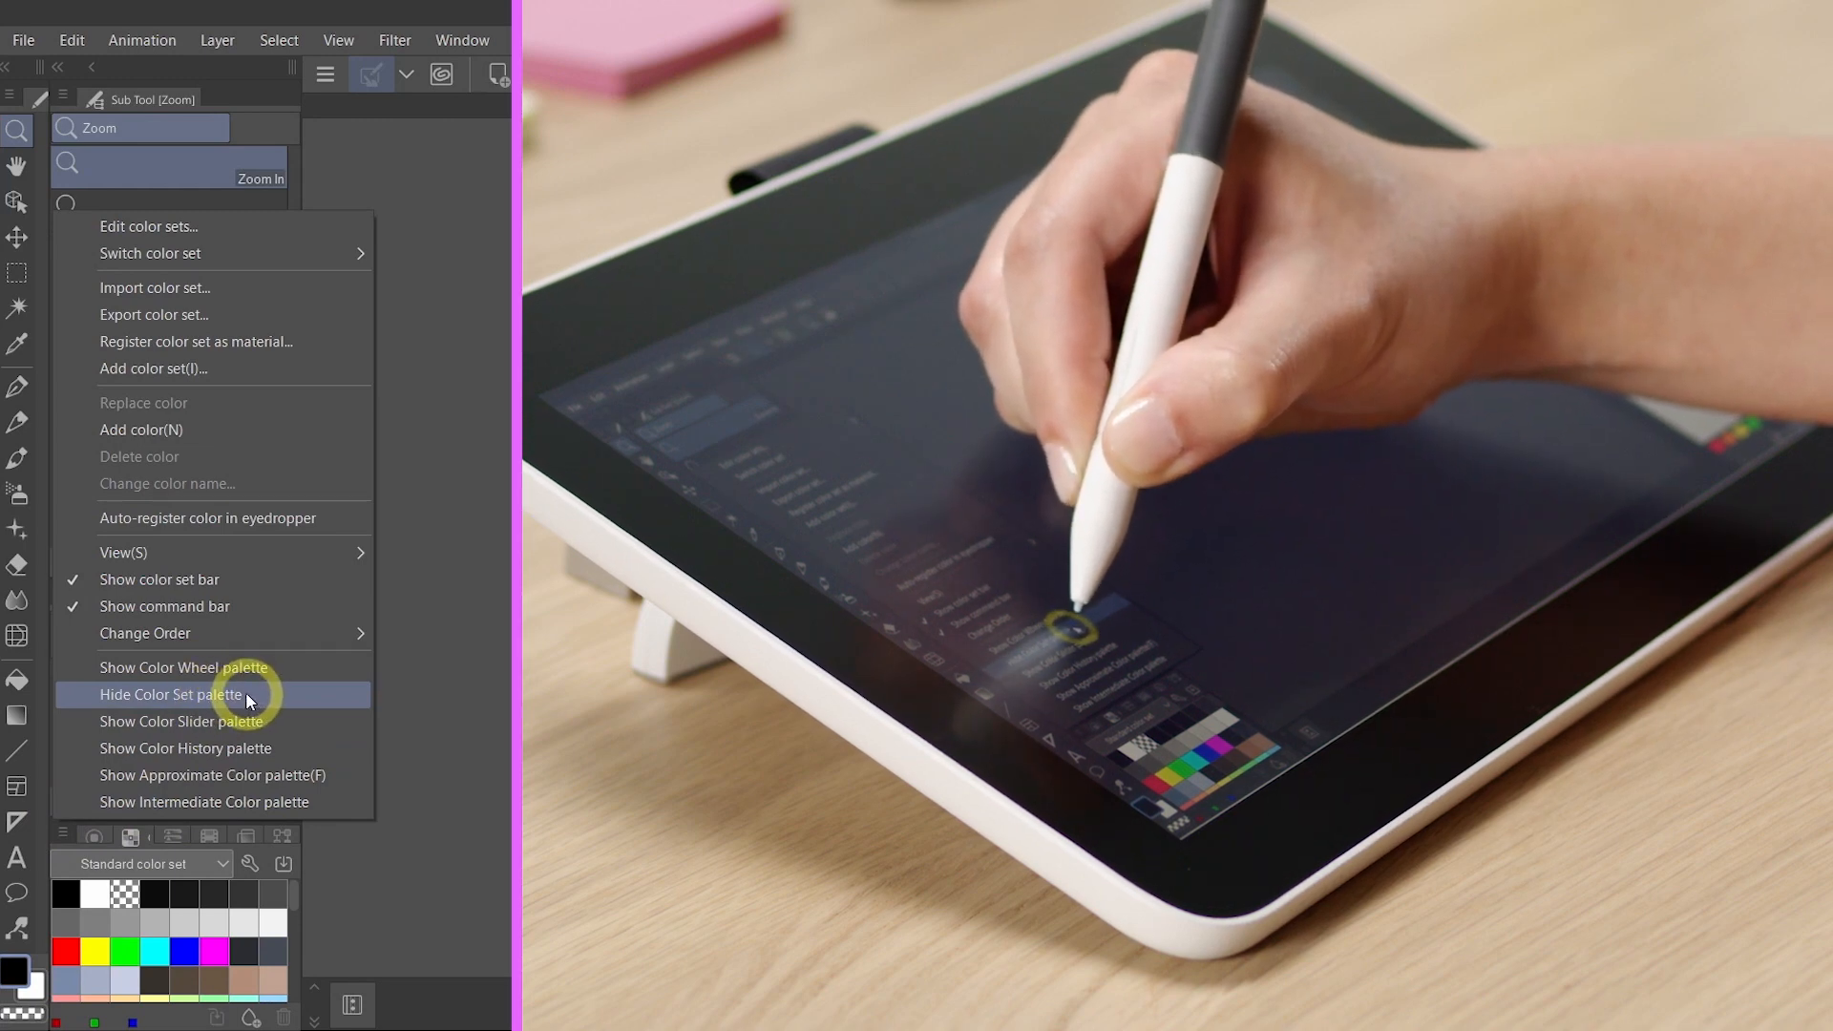
pyautogui.click(164, 695)
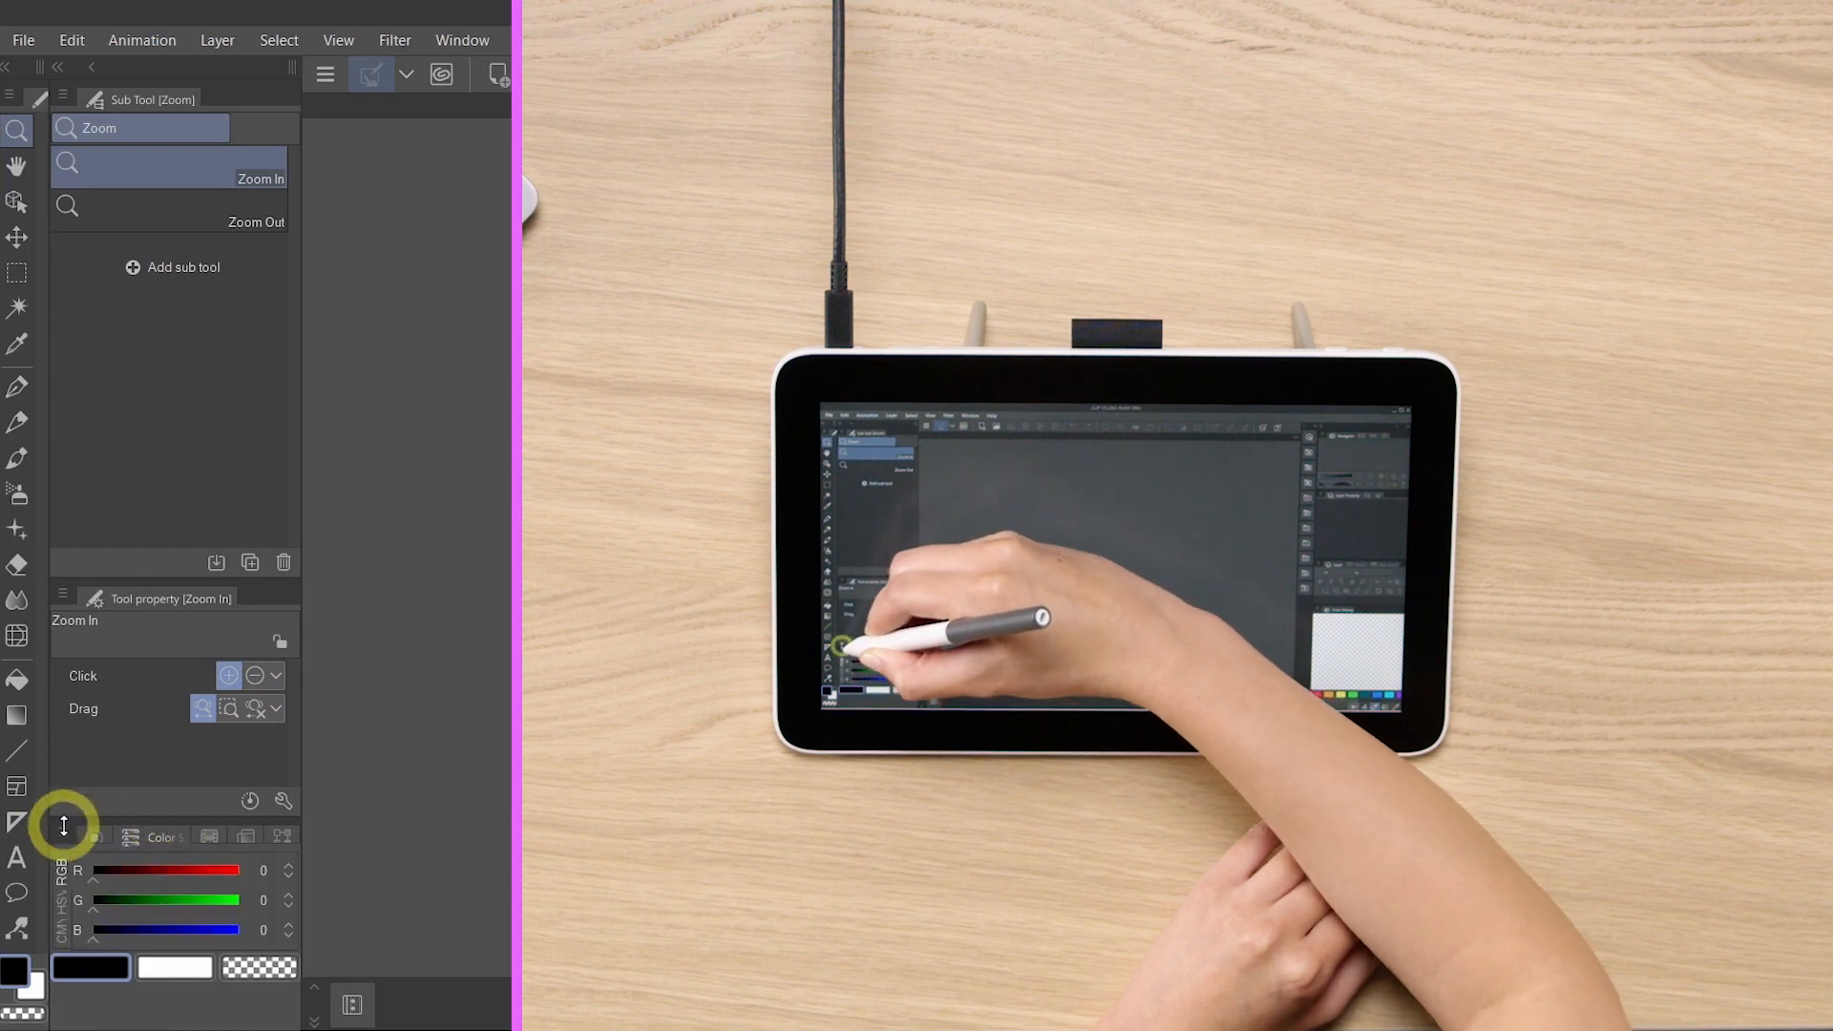
pyautogui.click(63, 834)
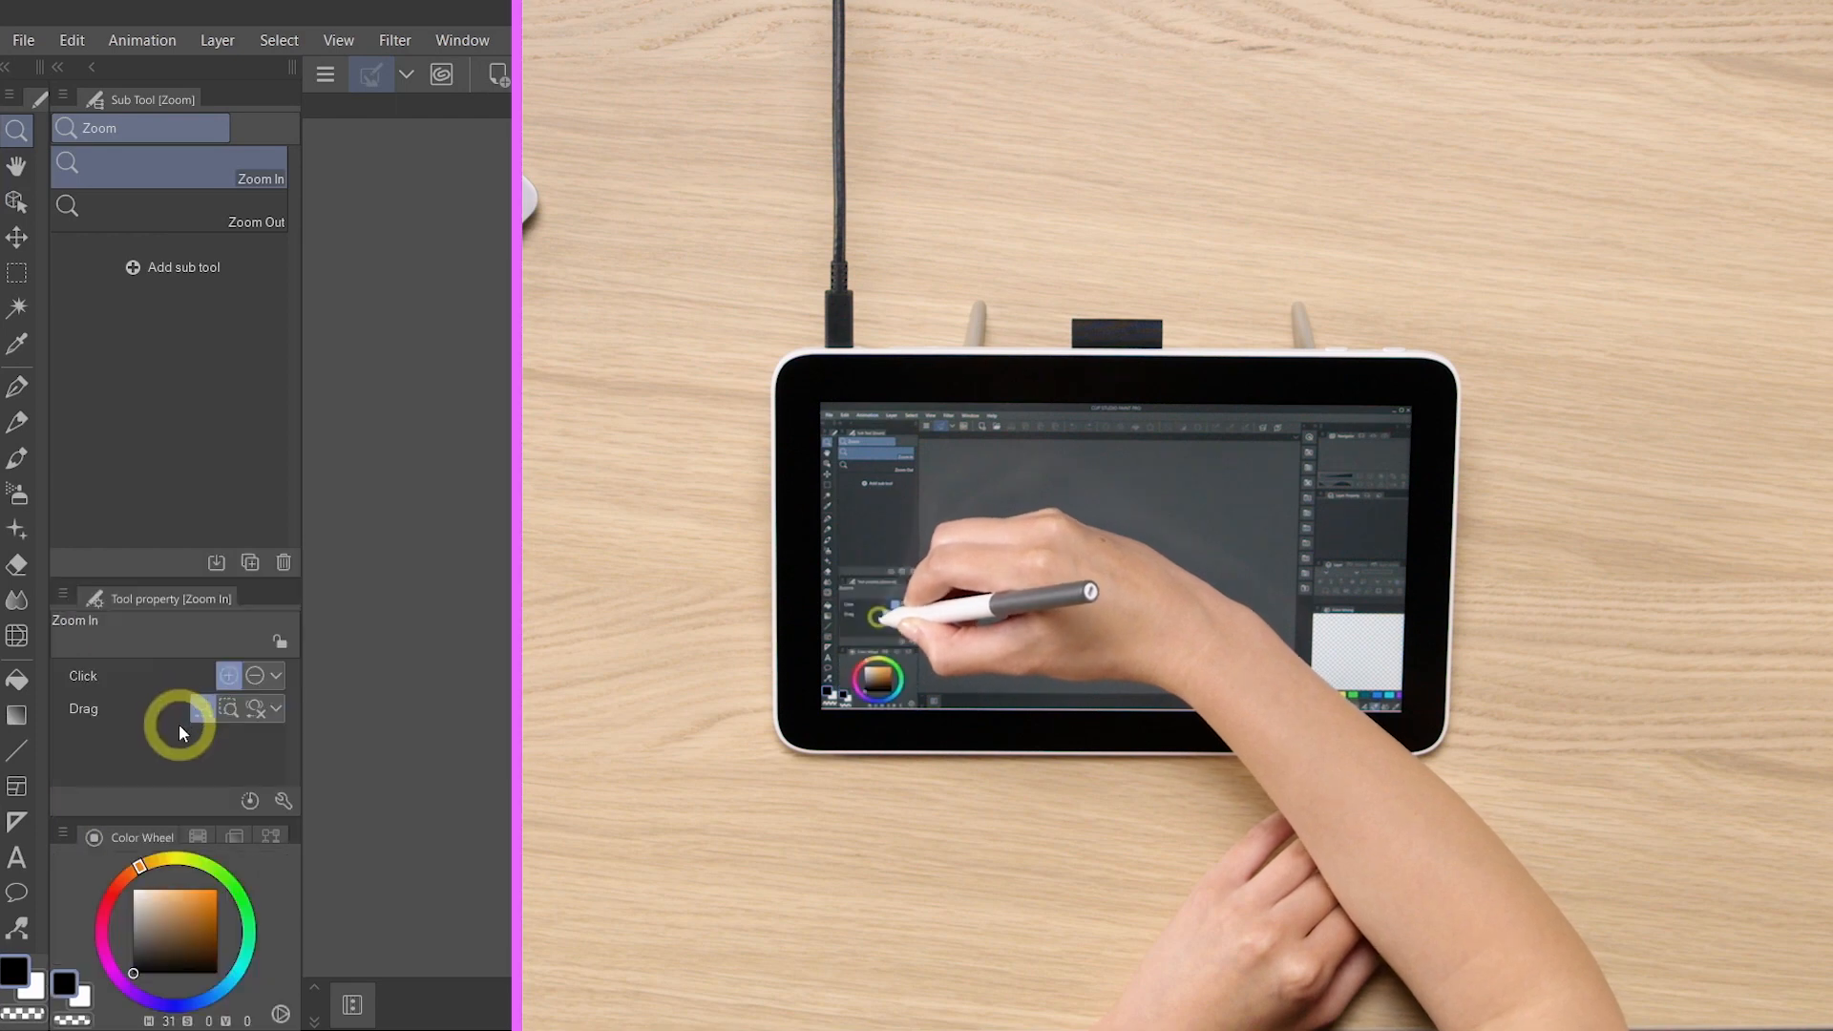
# Hide the Color History and Approximate Color palettes as well.
pyautogui.click(182, 836)
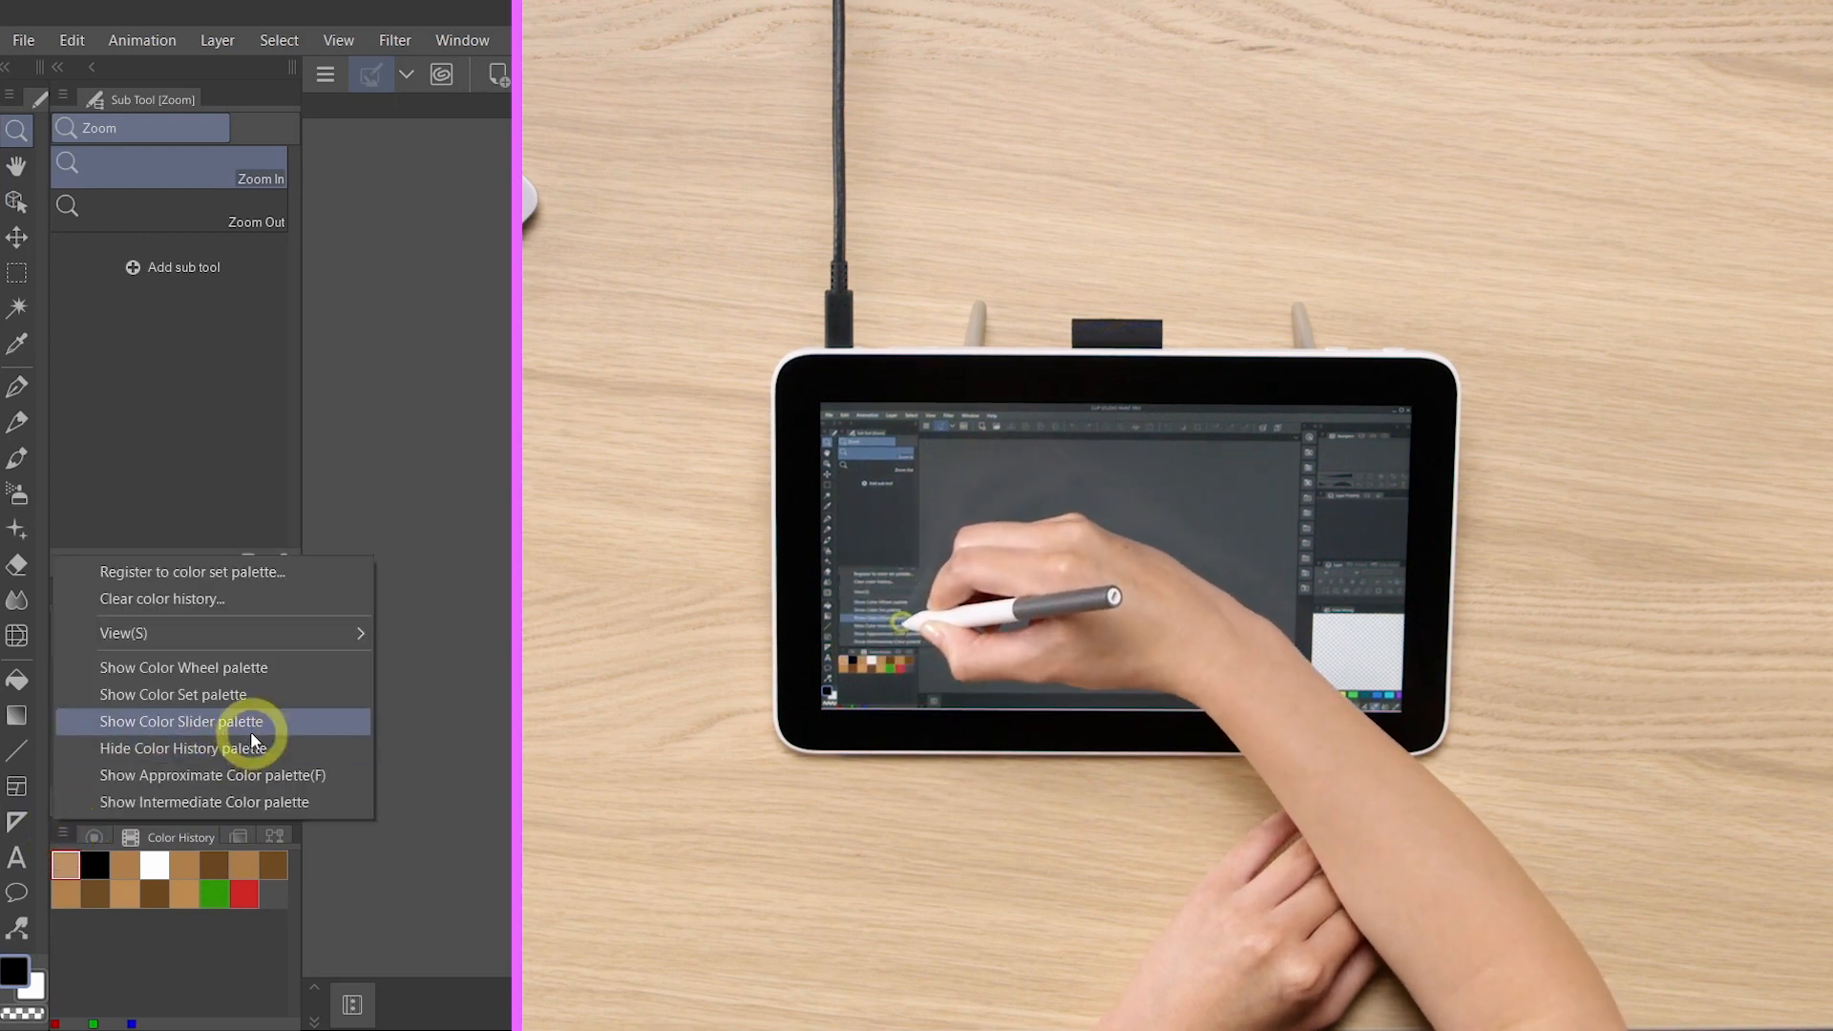
pyautogui.click(183, 666)
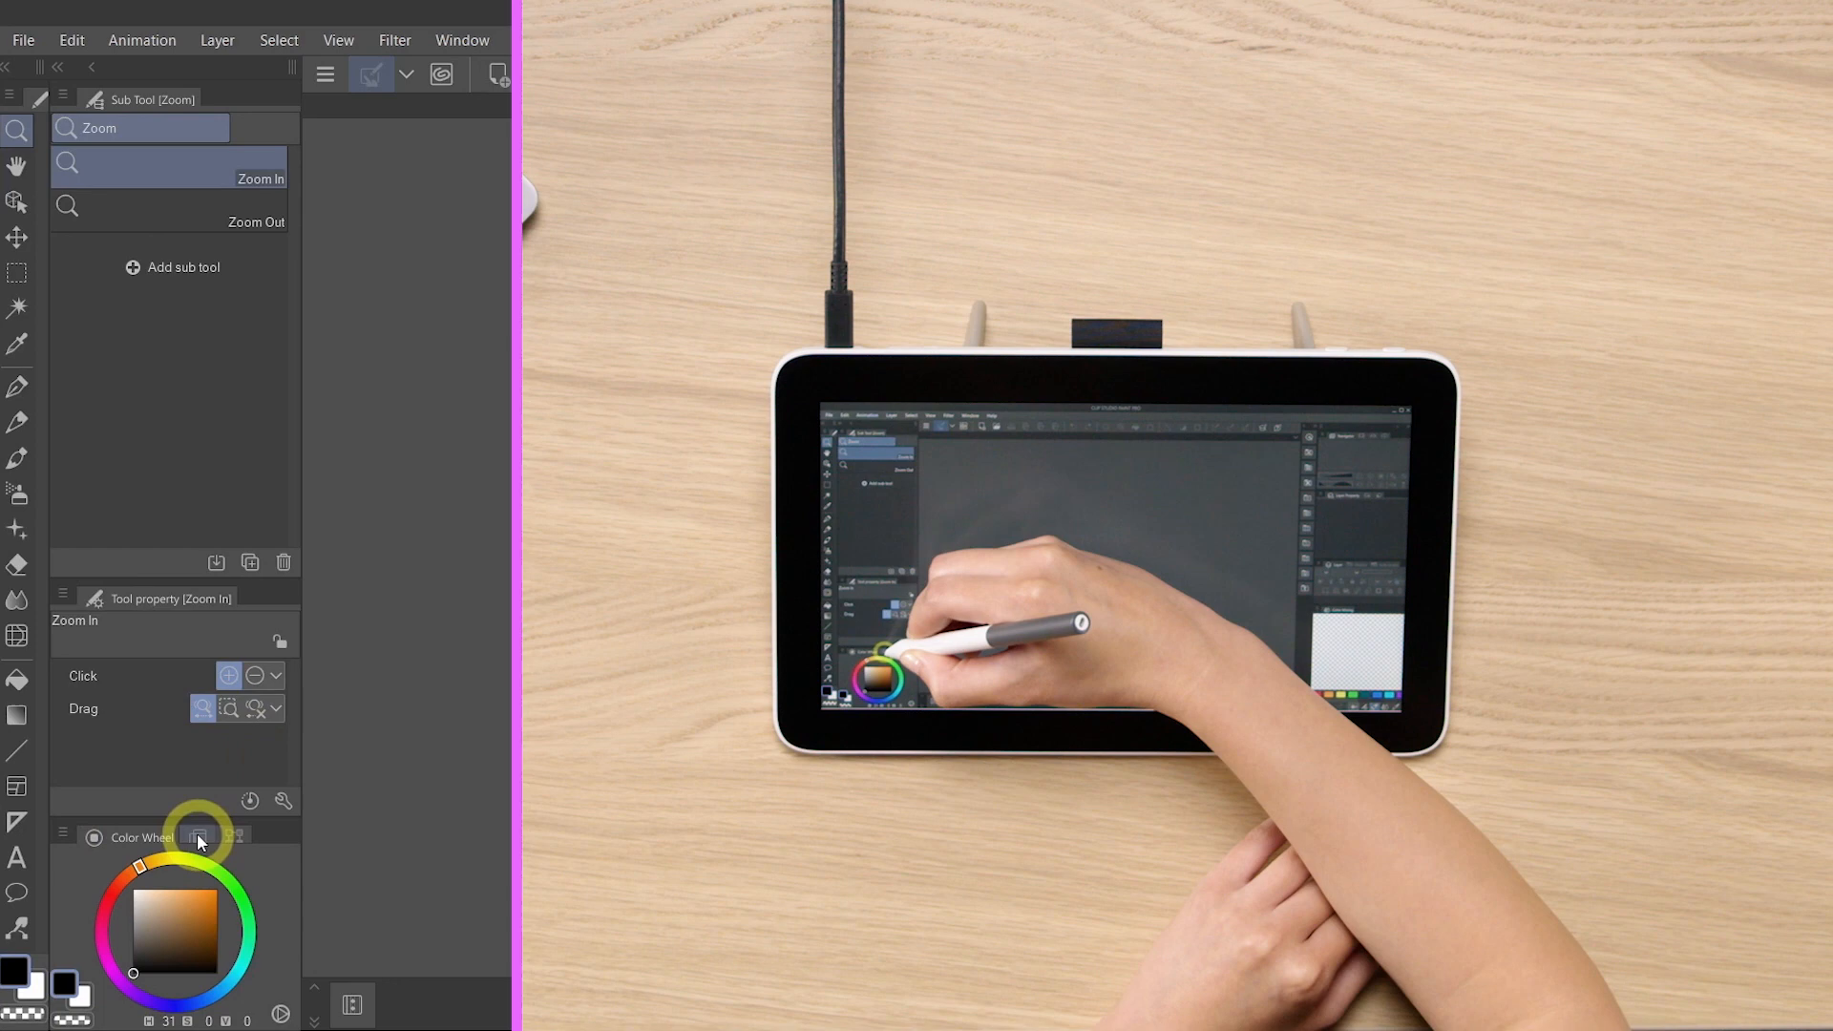
pyautogui.click(63, 836)
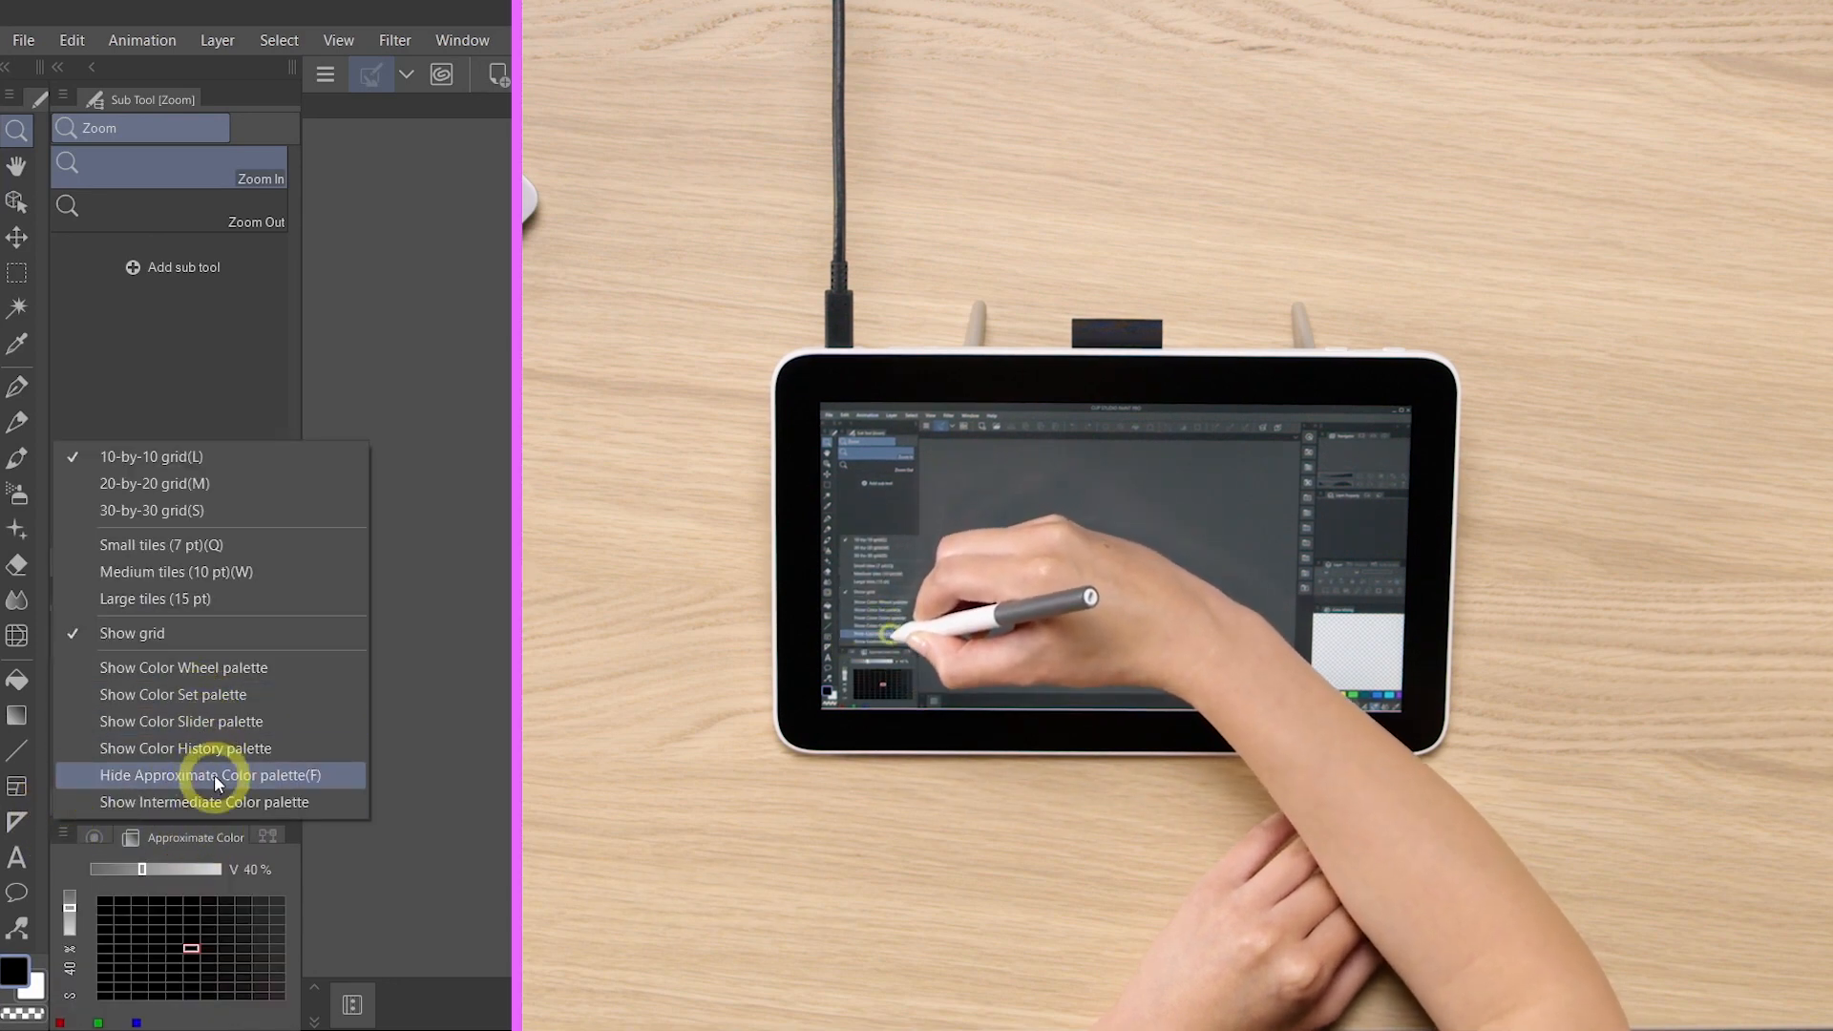
pyautogui.click(210, 776)
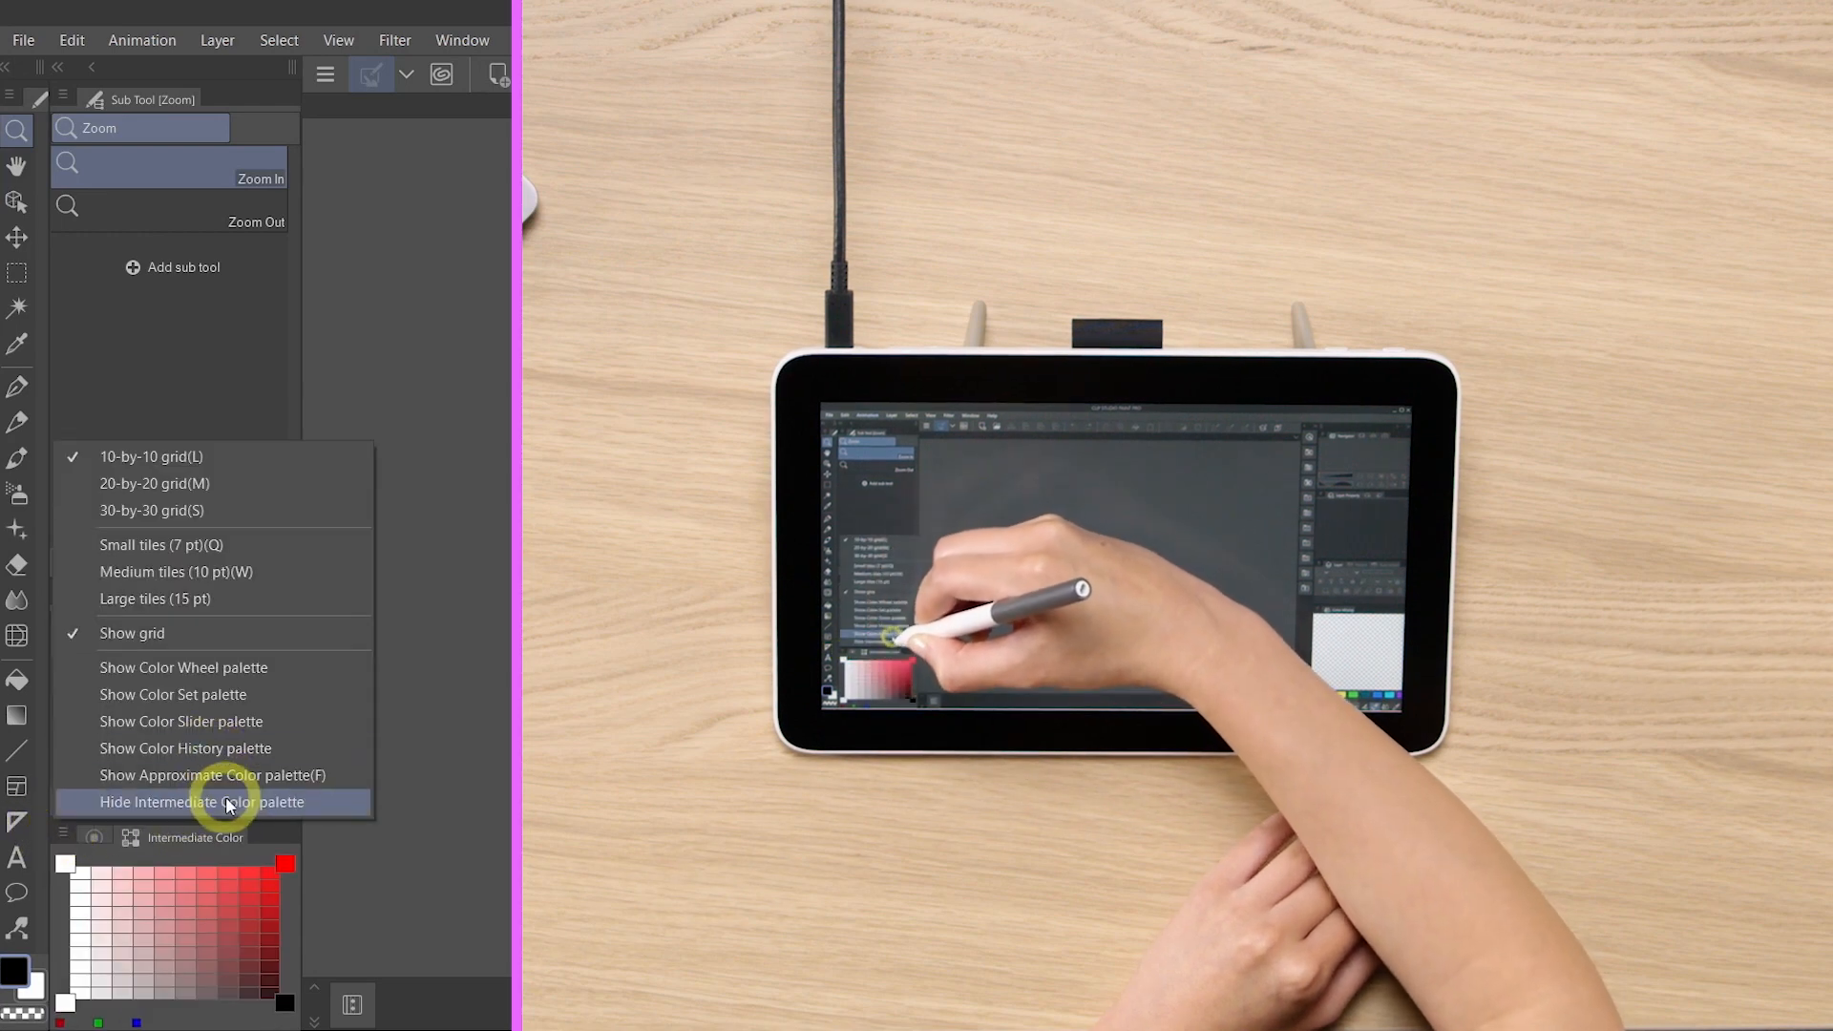
# Hide the Intermediate Color, Sub View and Item bank palettes.
pyautogui.click(200, 801)
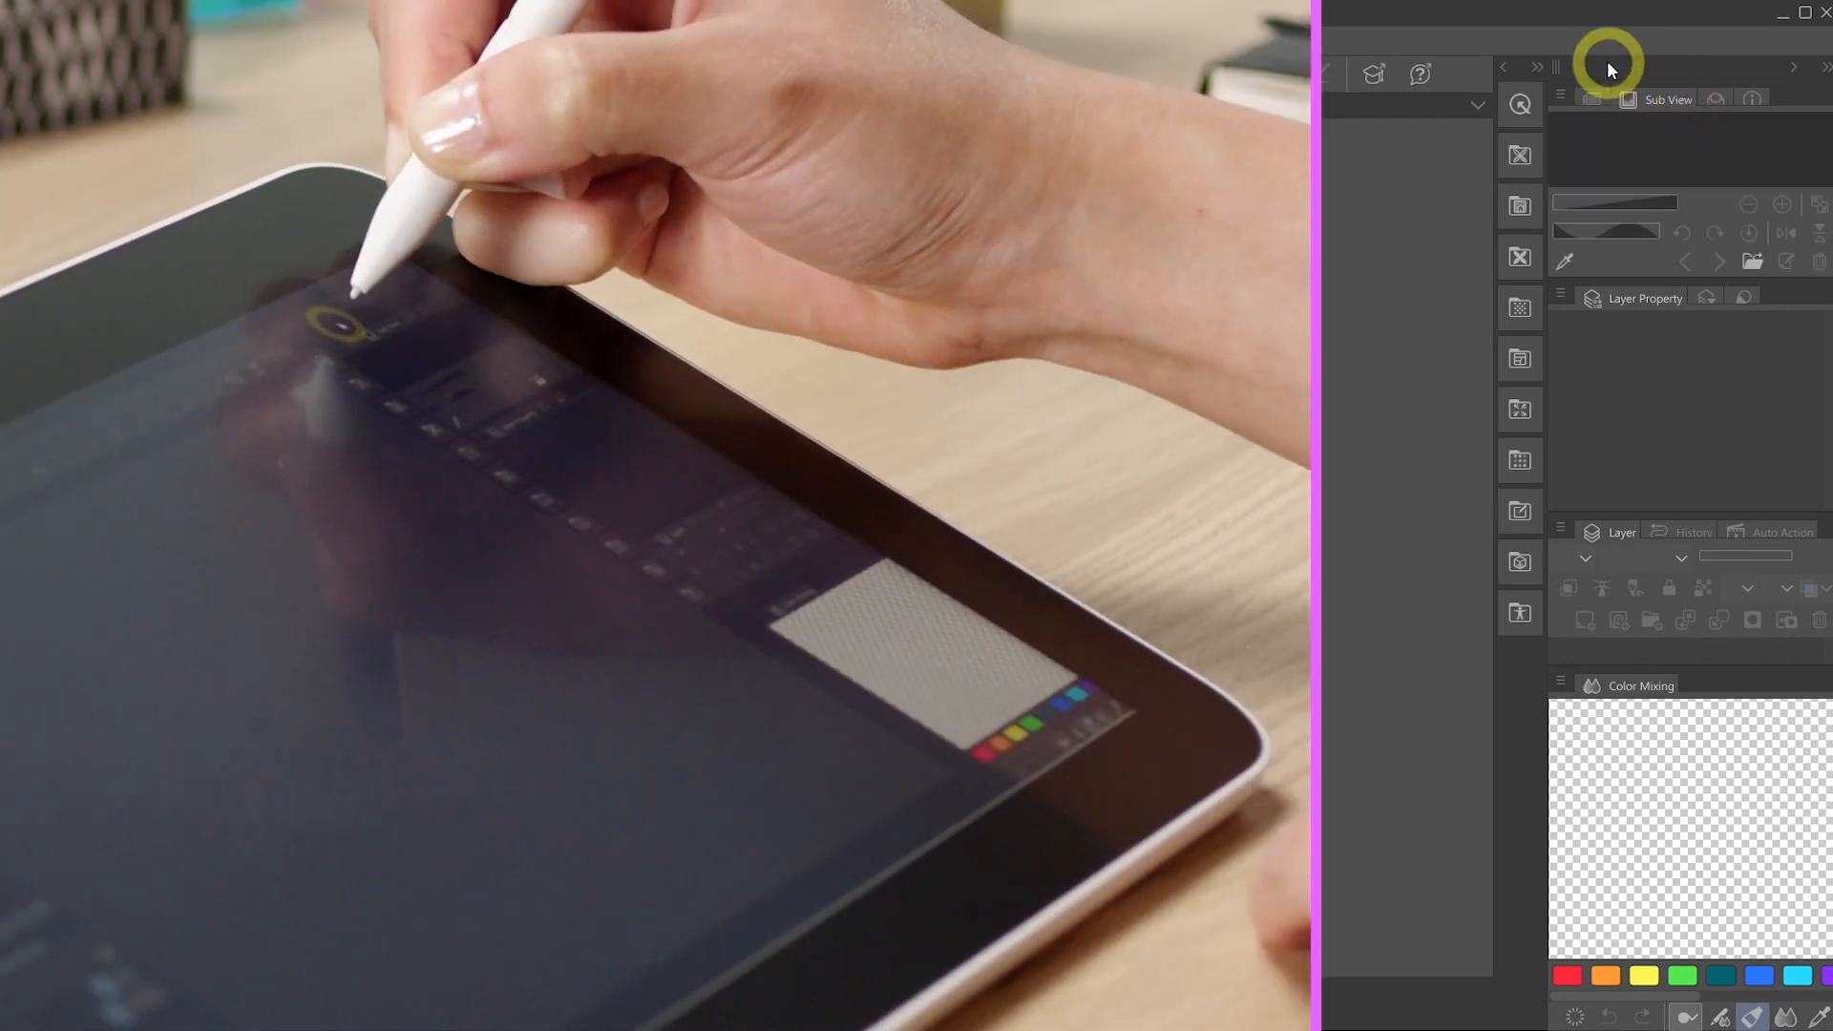
pyautogui.click(1560, 73)
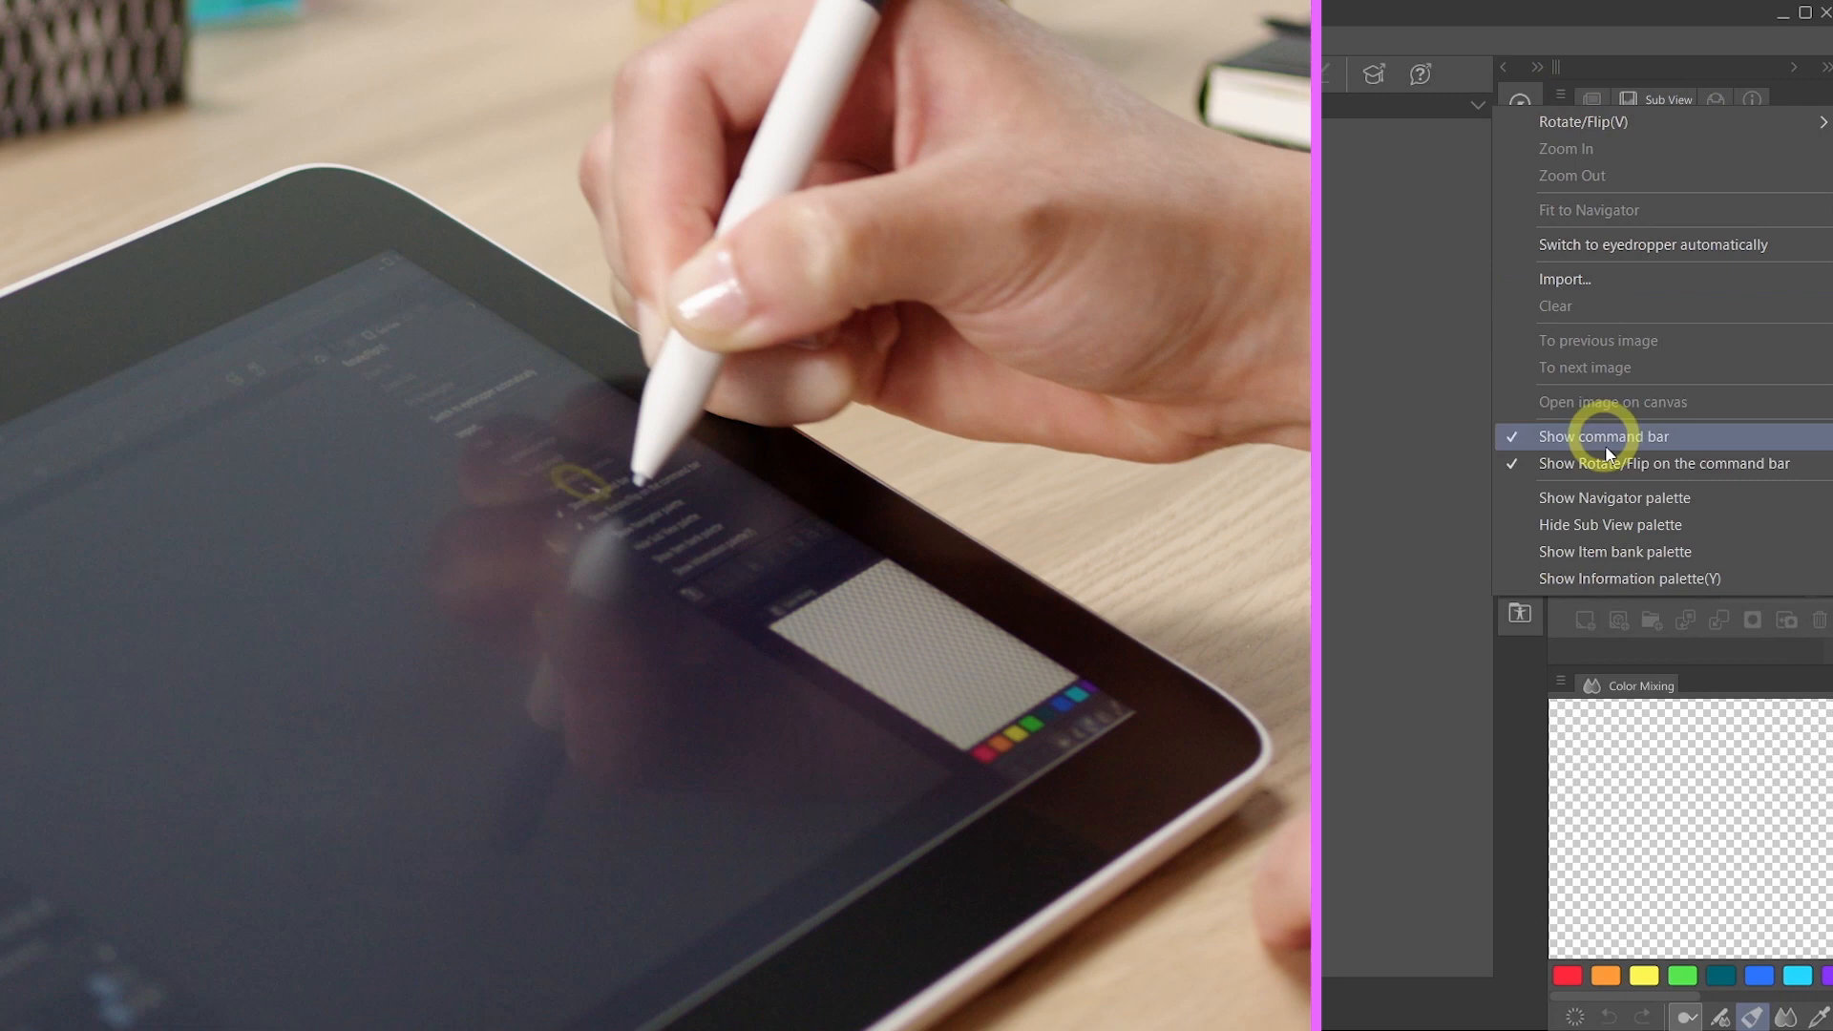
pyautogui.click(1615, 496)
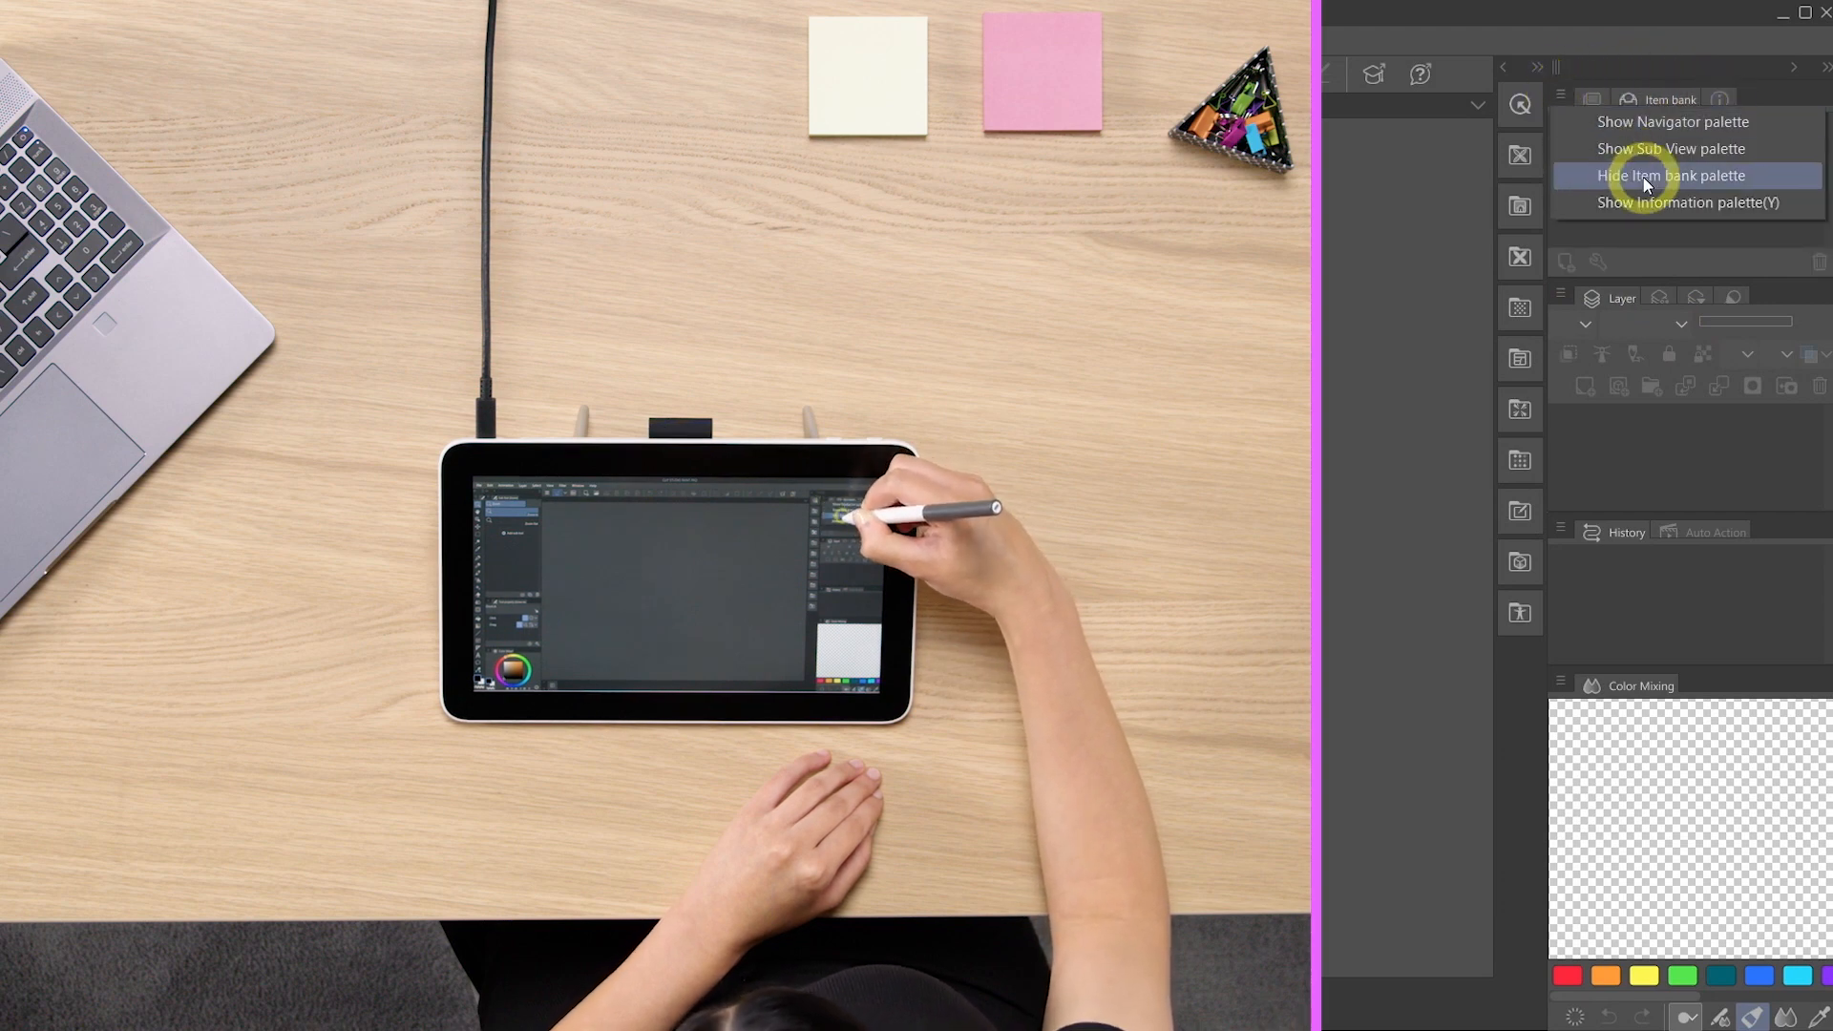
pyautogui.click(1672, 175)
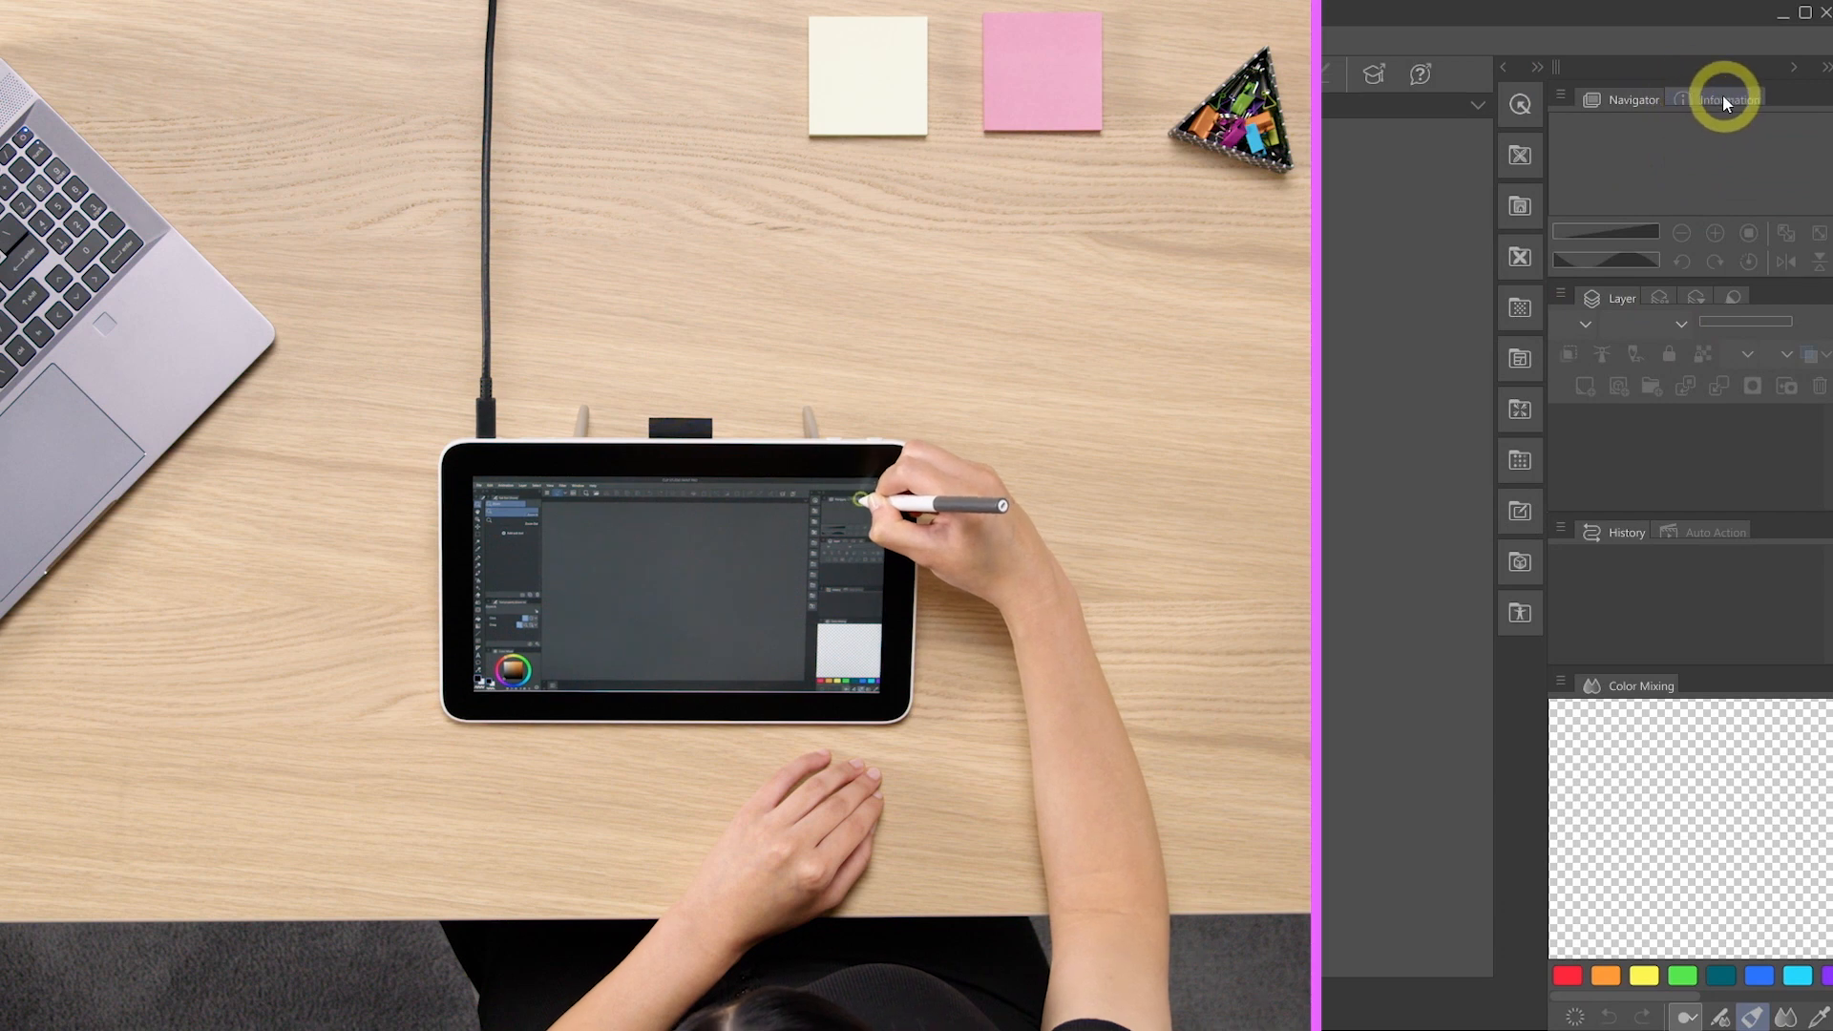
# Hide the History palette, leaving Navigator, Layer and Color Mixing visible.
pyautogui.click(1680, 97)
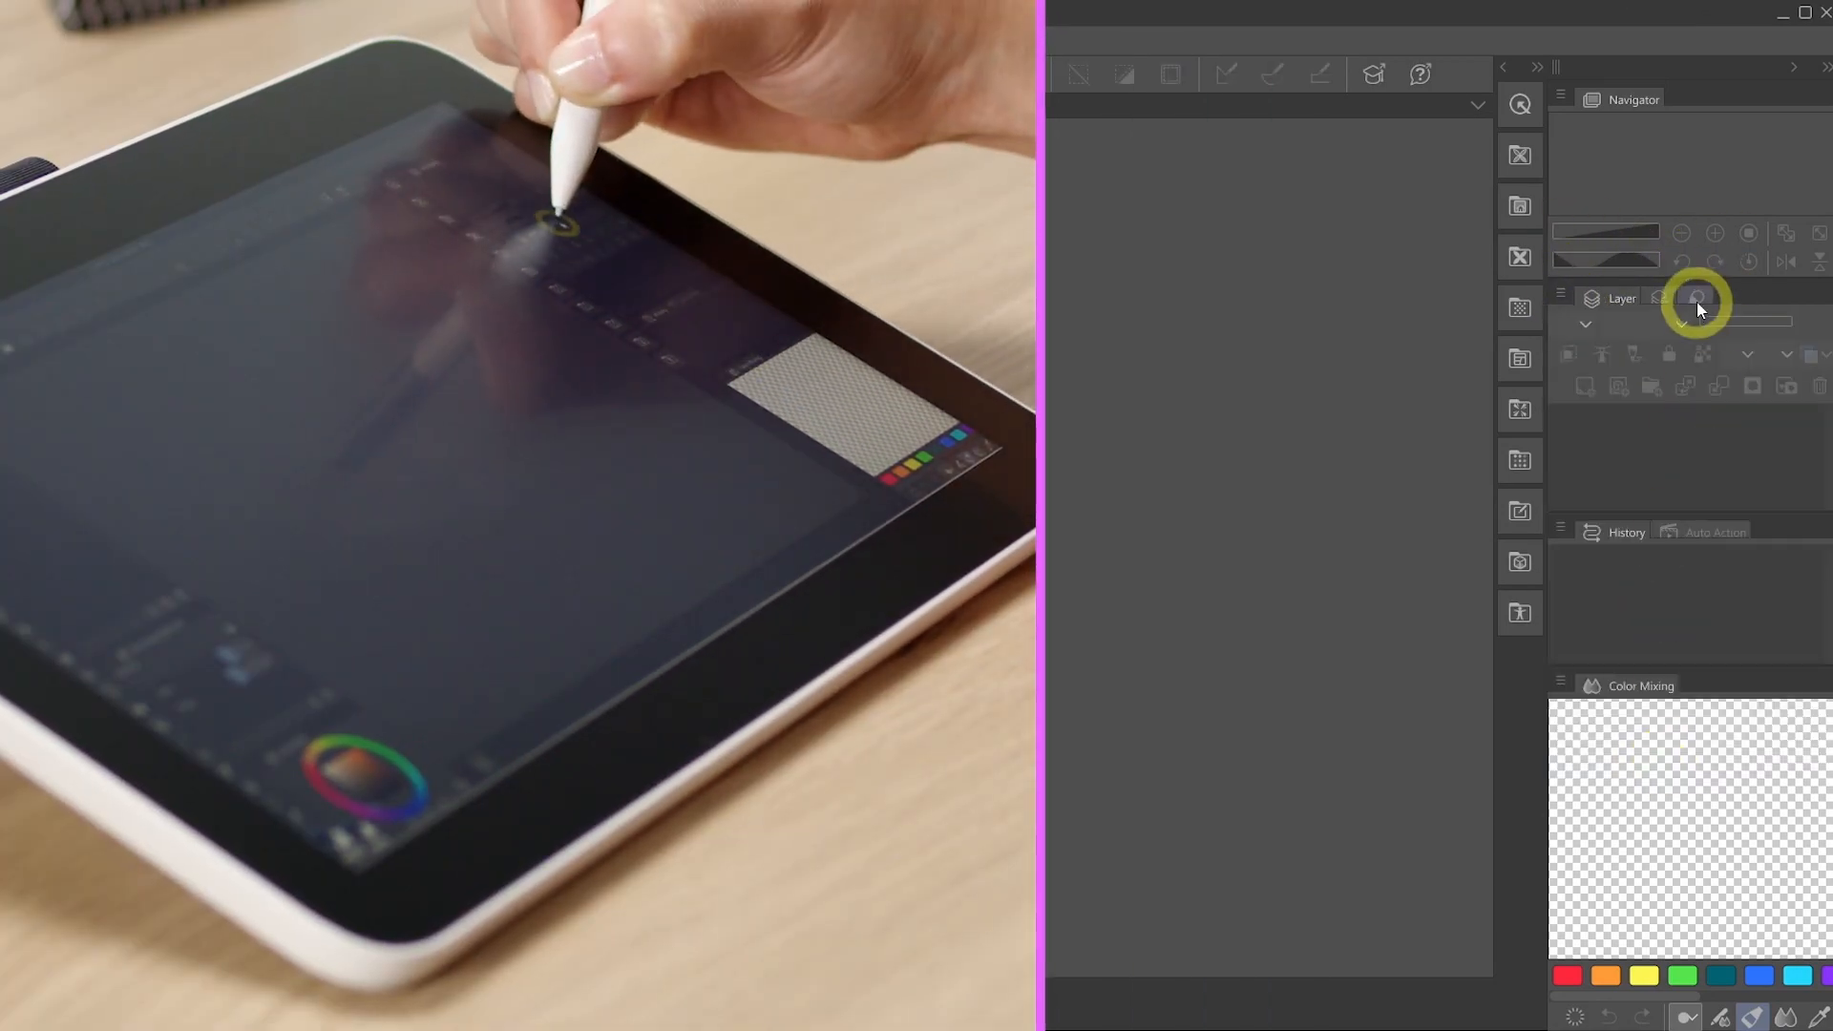
pyautogui.click(1564, 298)
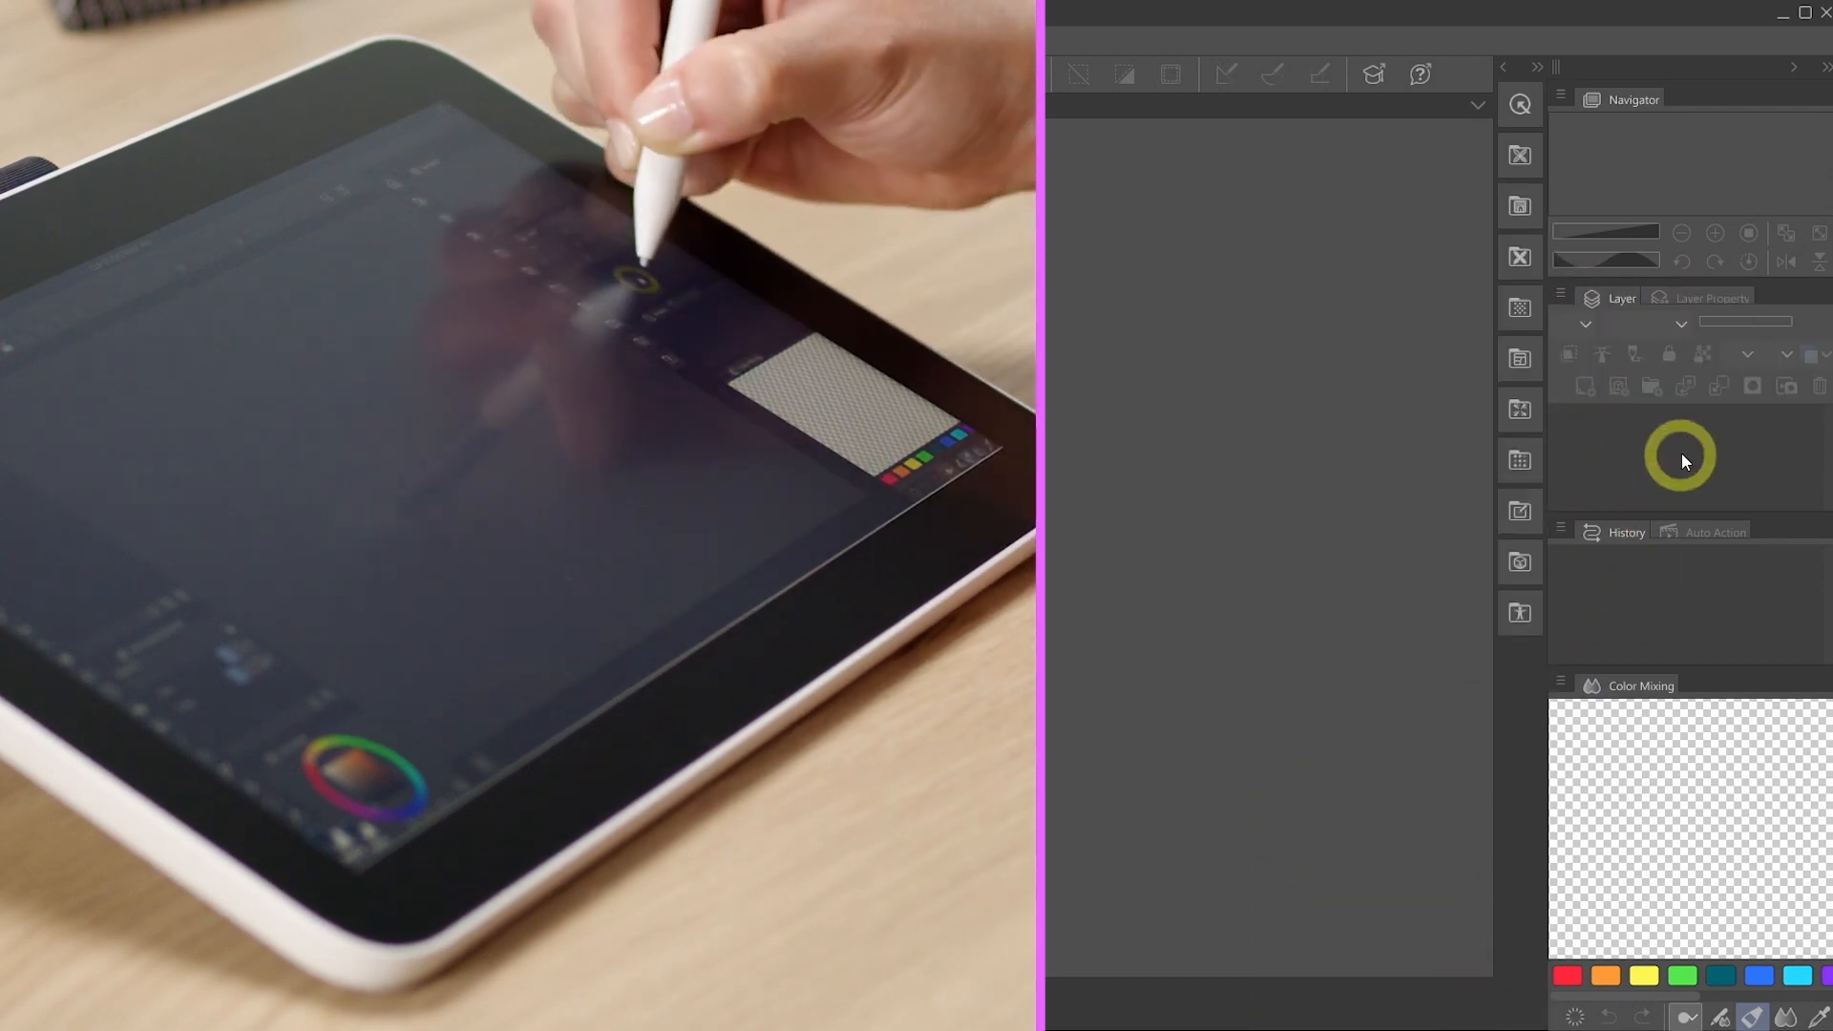
pyautogui.click(1563, 533)
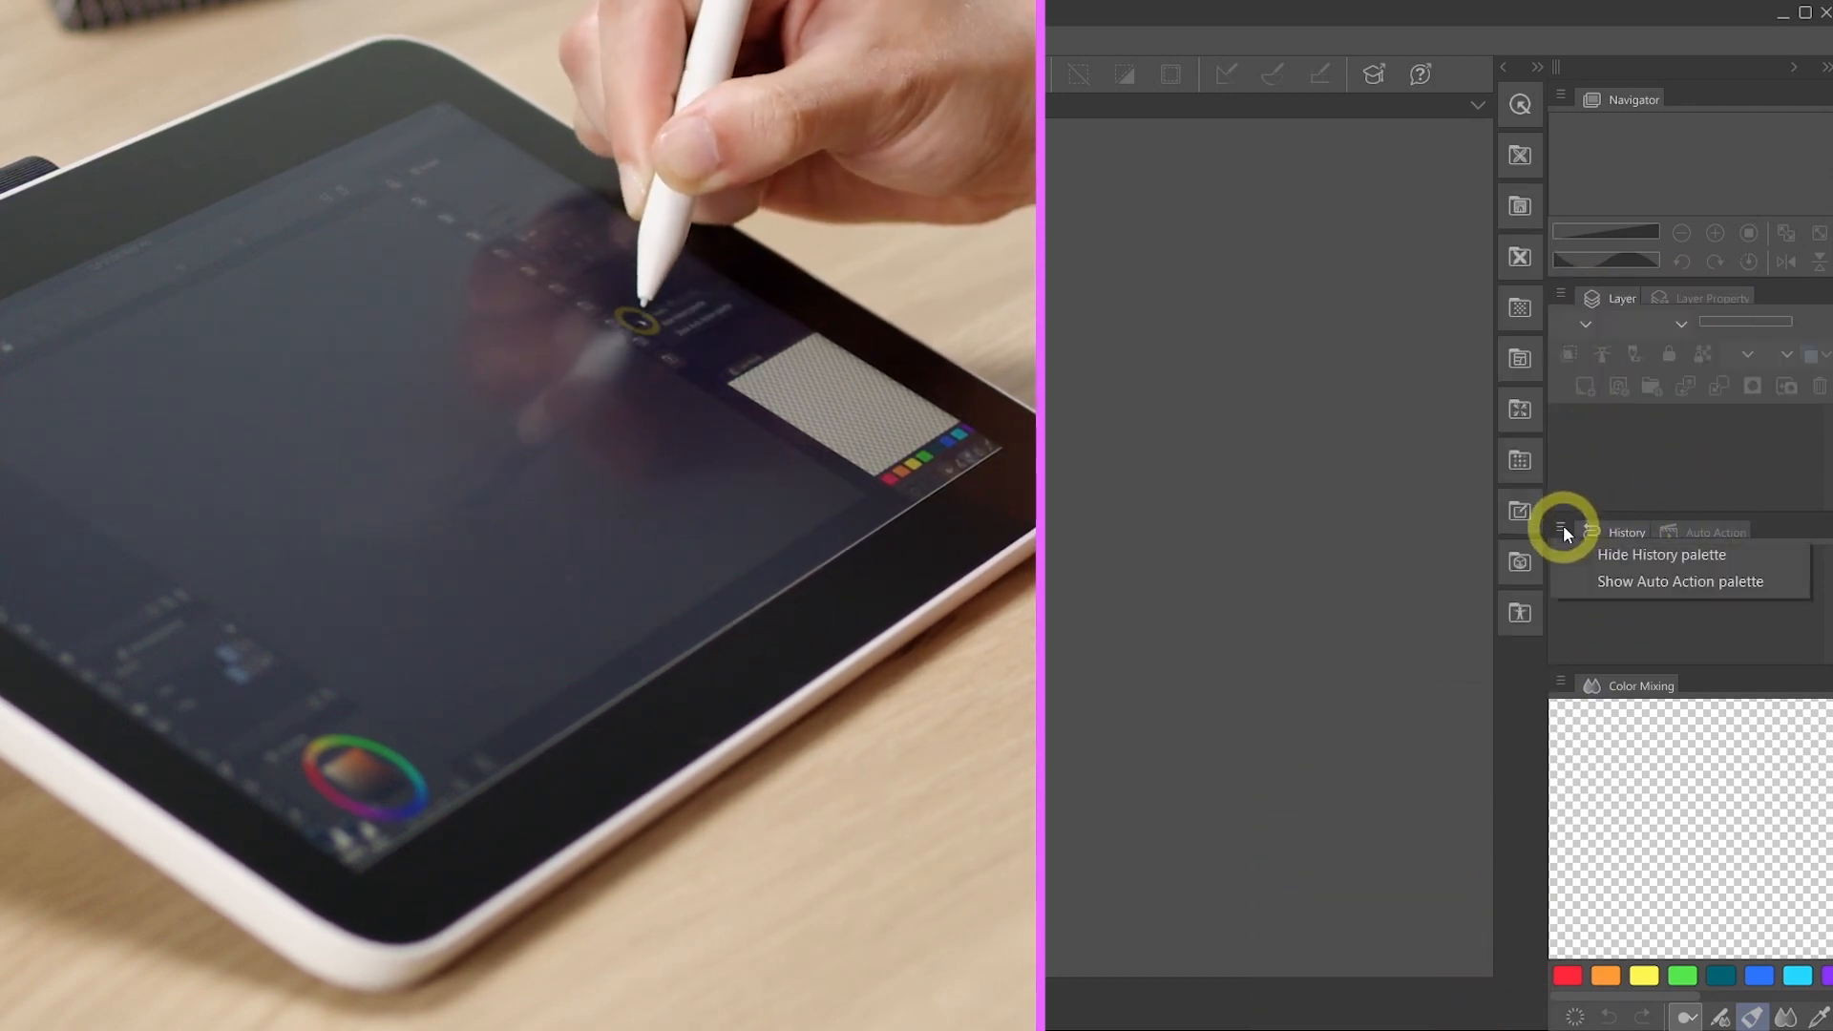
pyautogui.click(1680, 581)
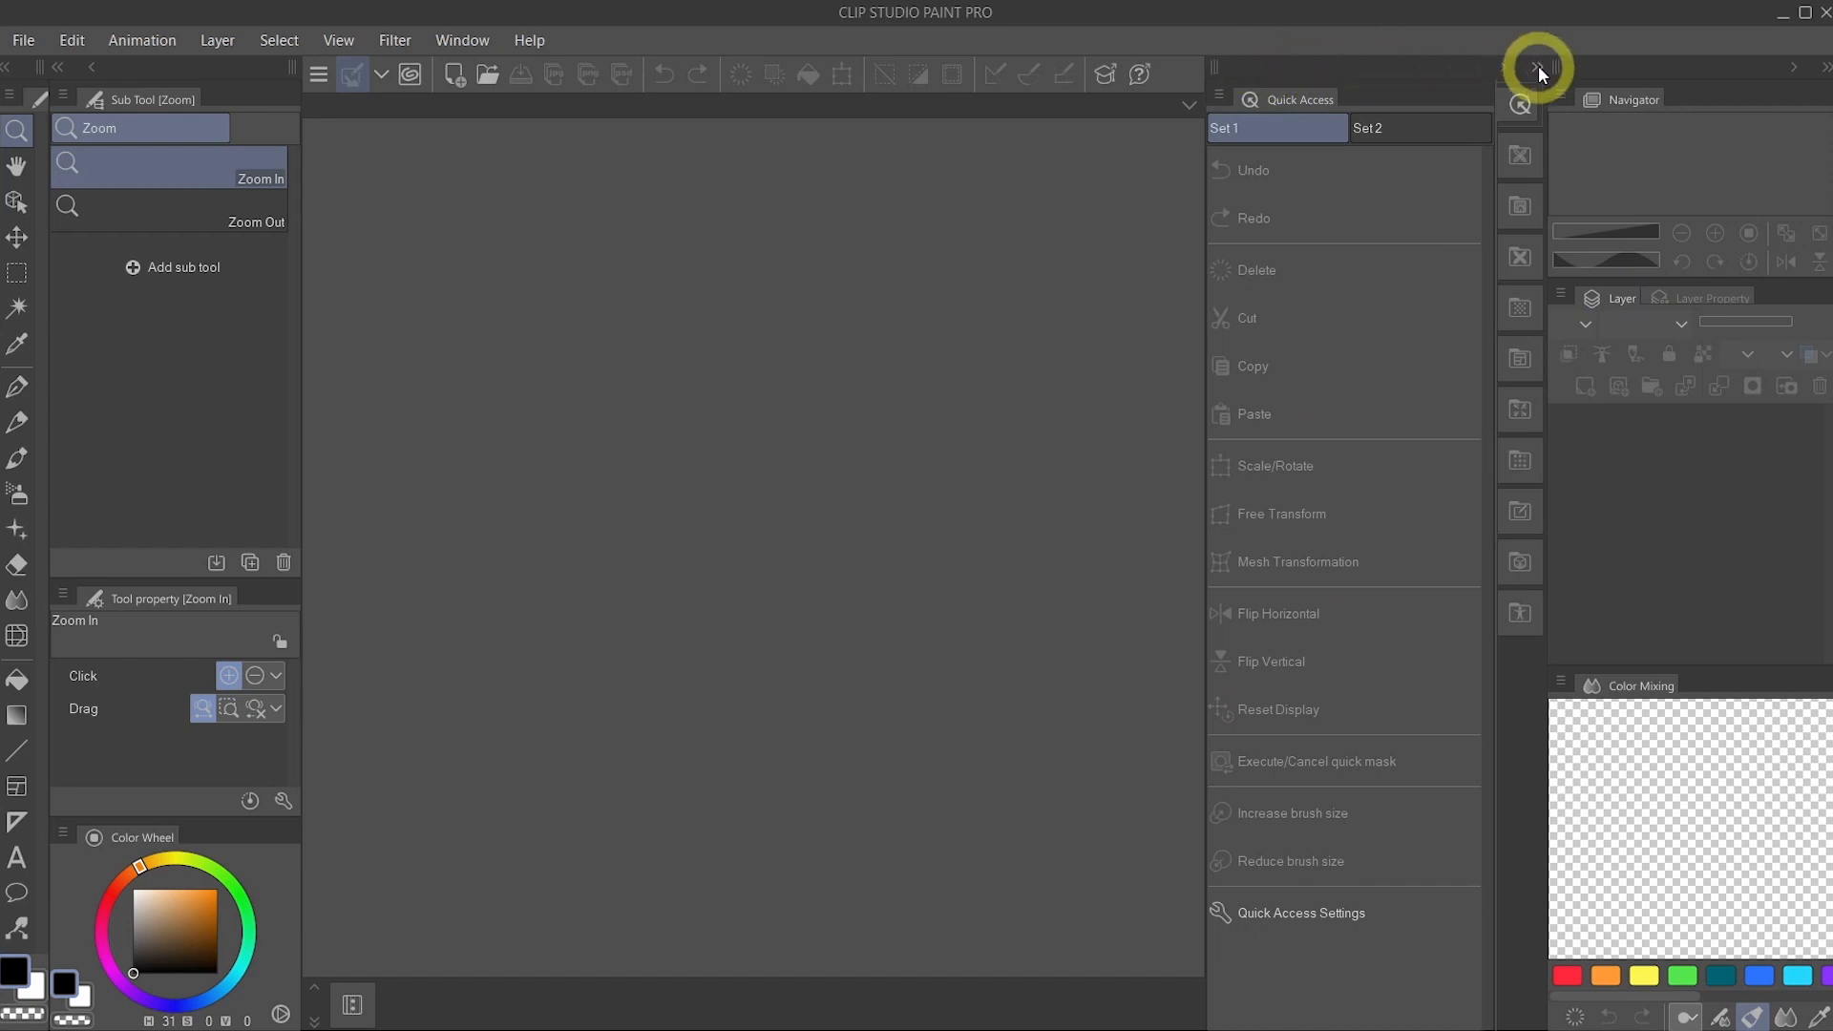
# Hide the Quick Access and Timeline palettes to widen the canvas area.
pyautogui.click(1219, 100)
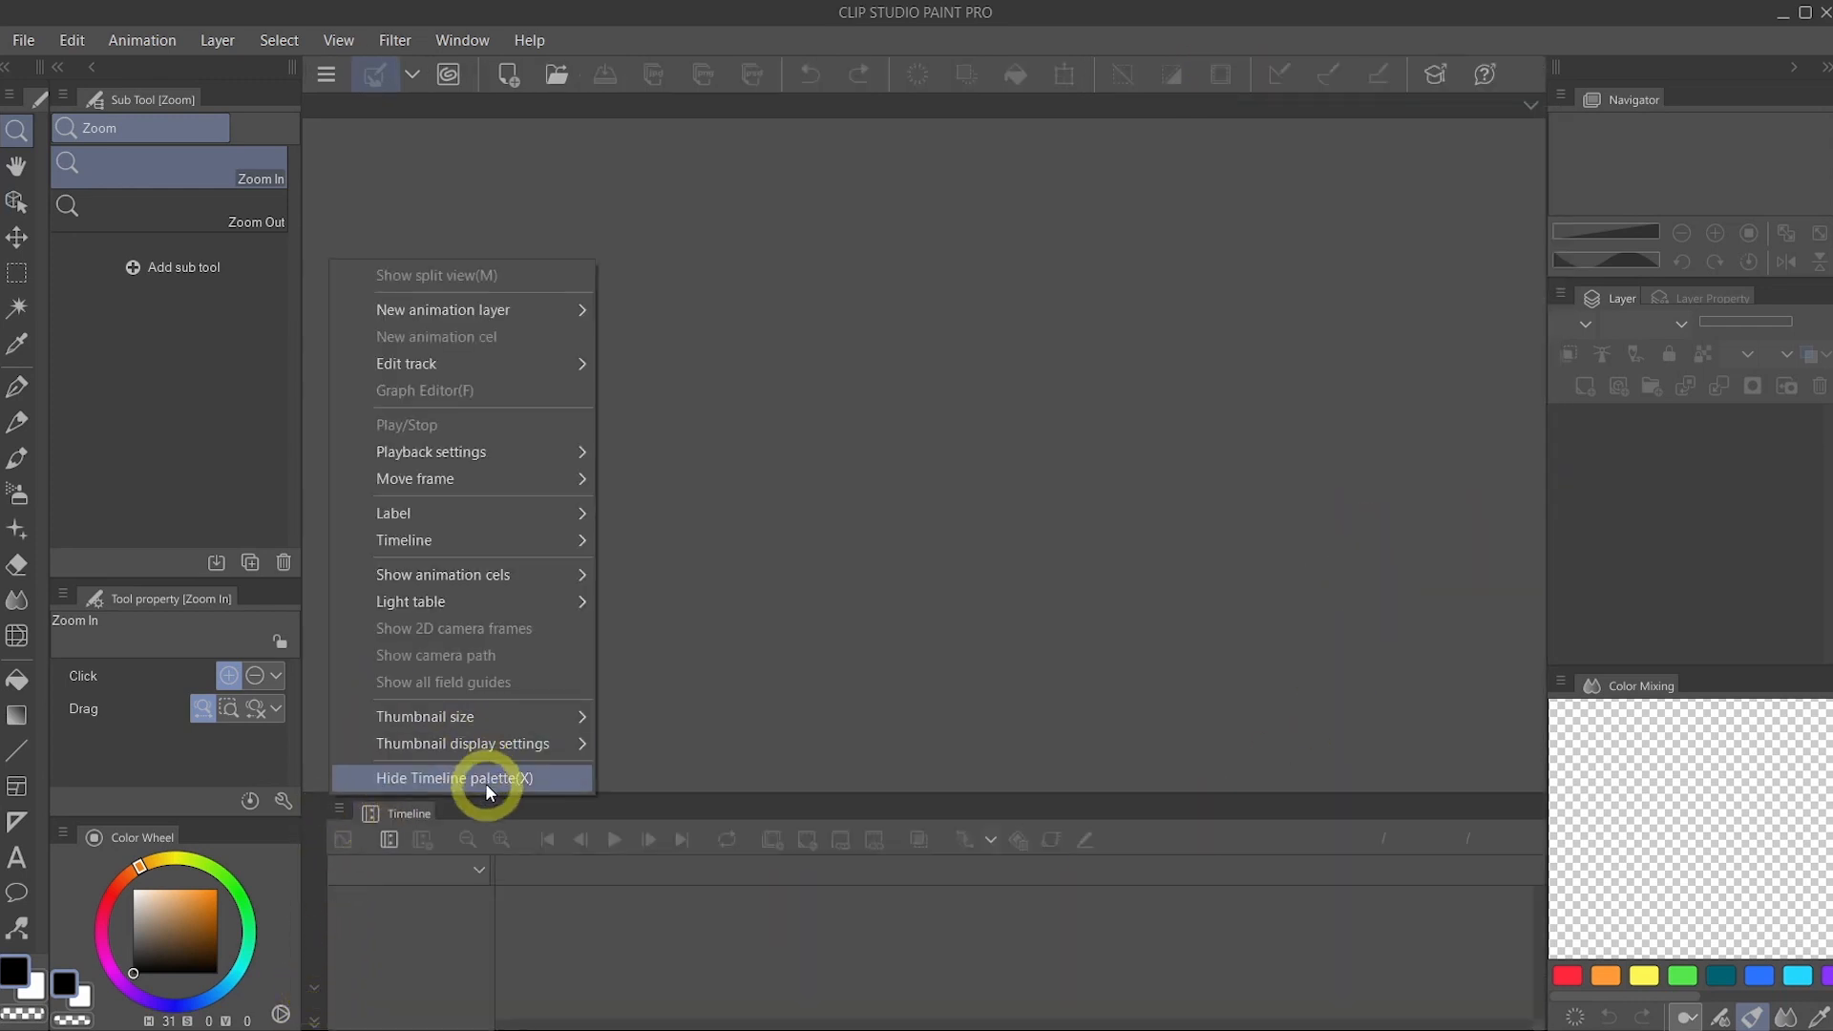
pyautogui.click(455, 778)
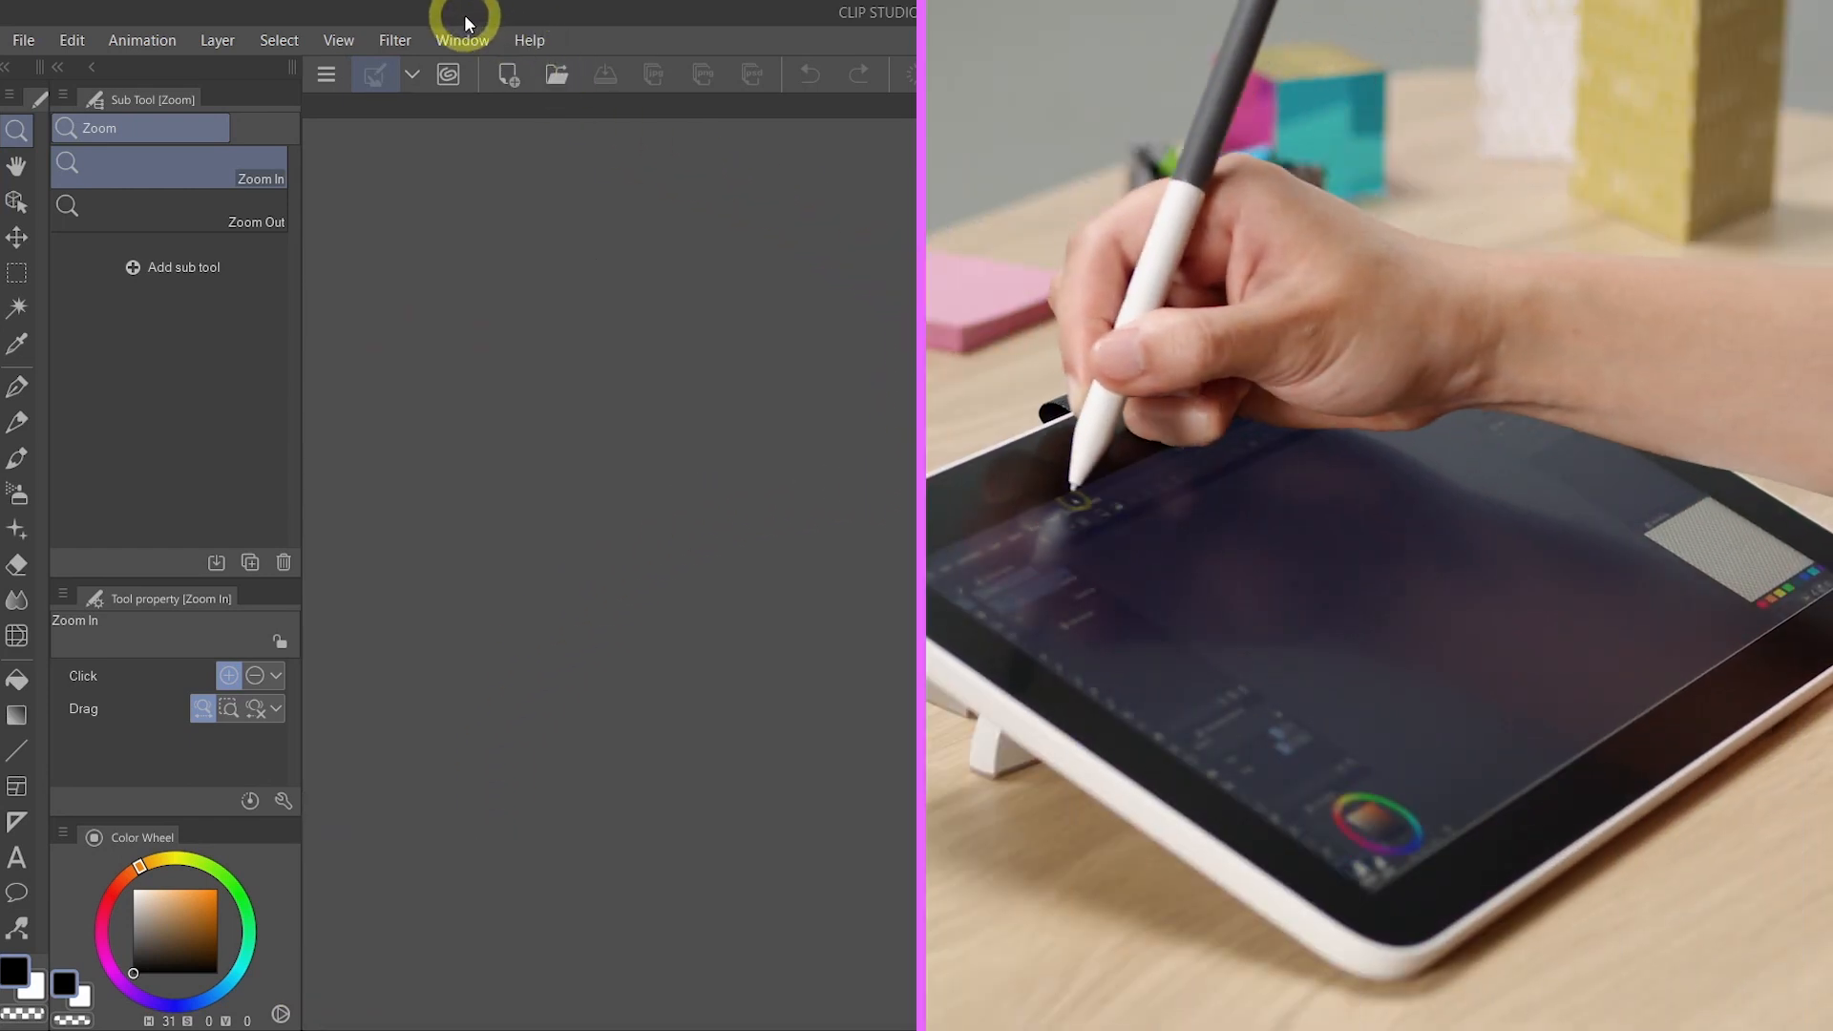
pyautogui.click(462, 40)
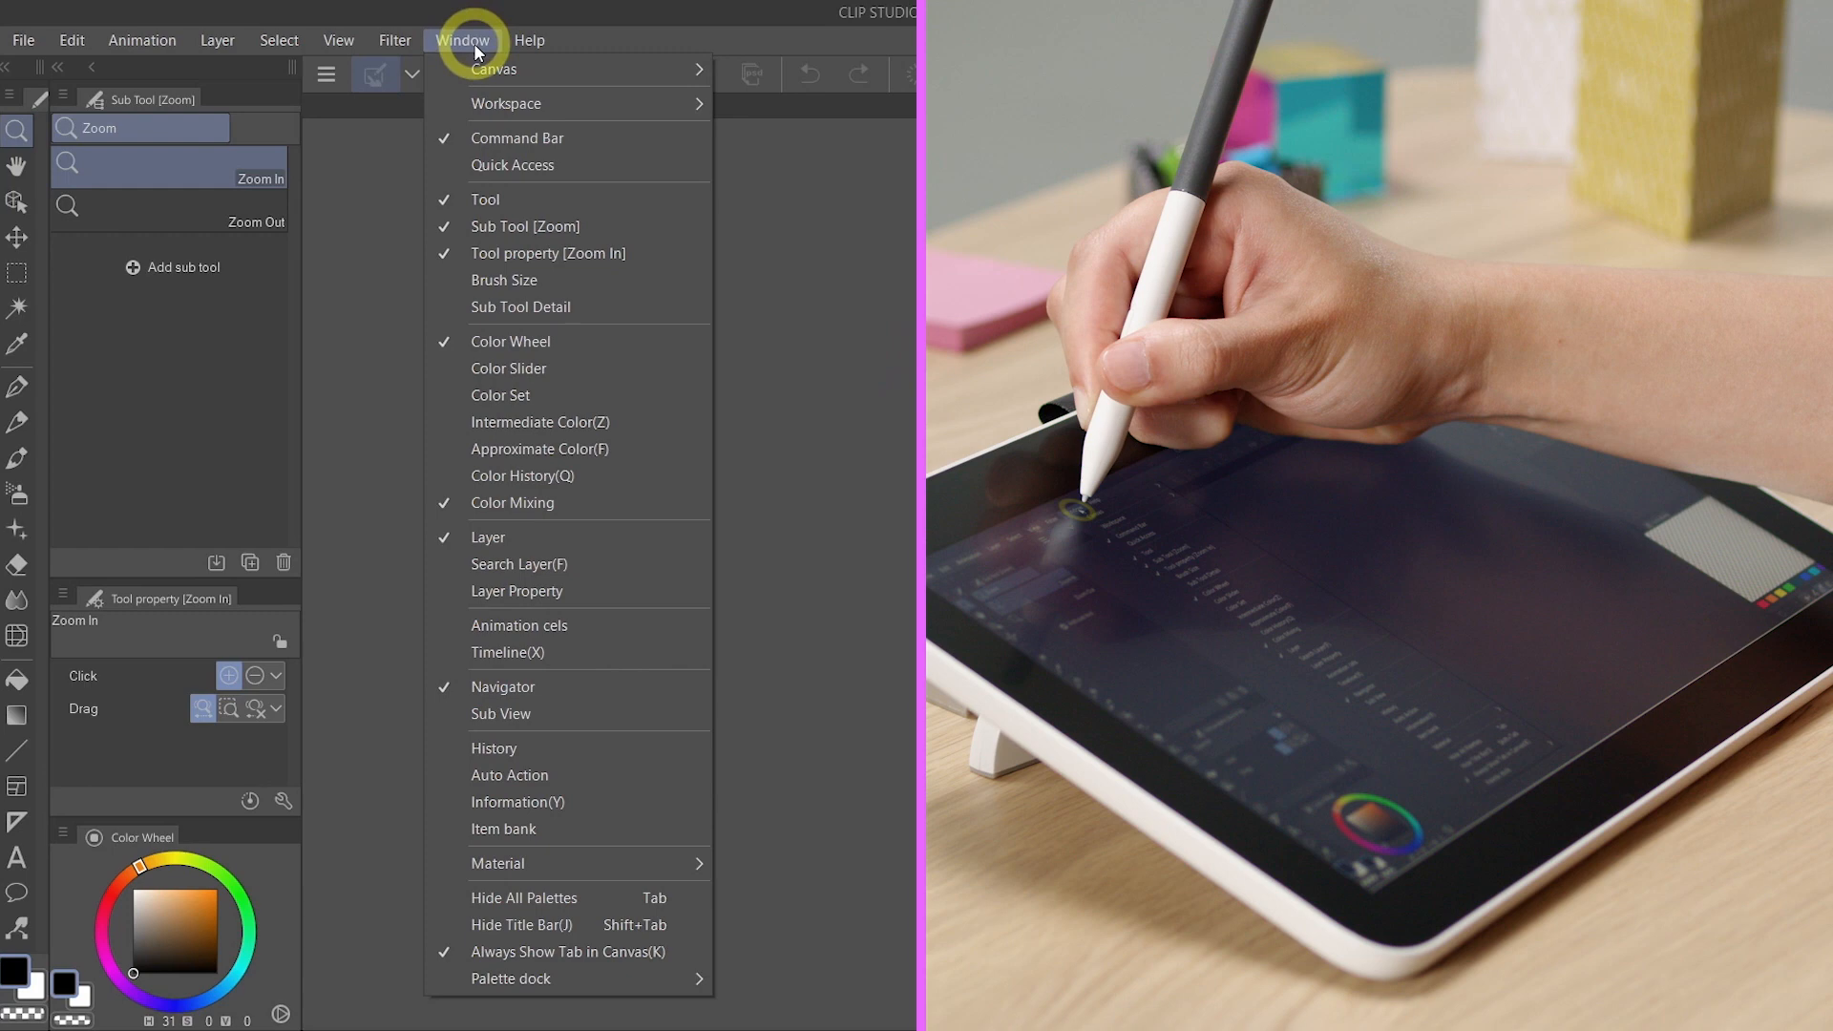
pyautogui.moveTo(562, 897)
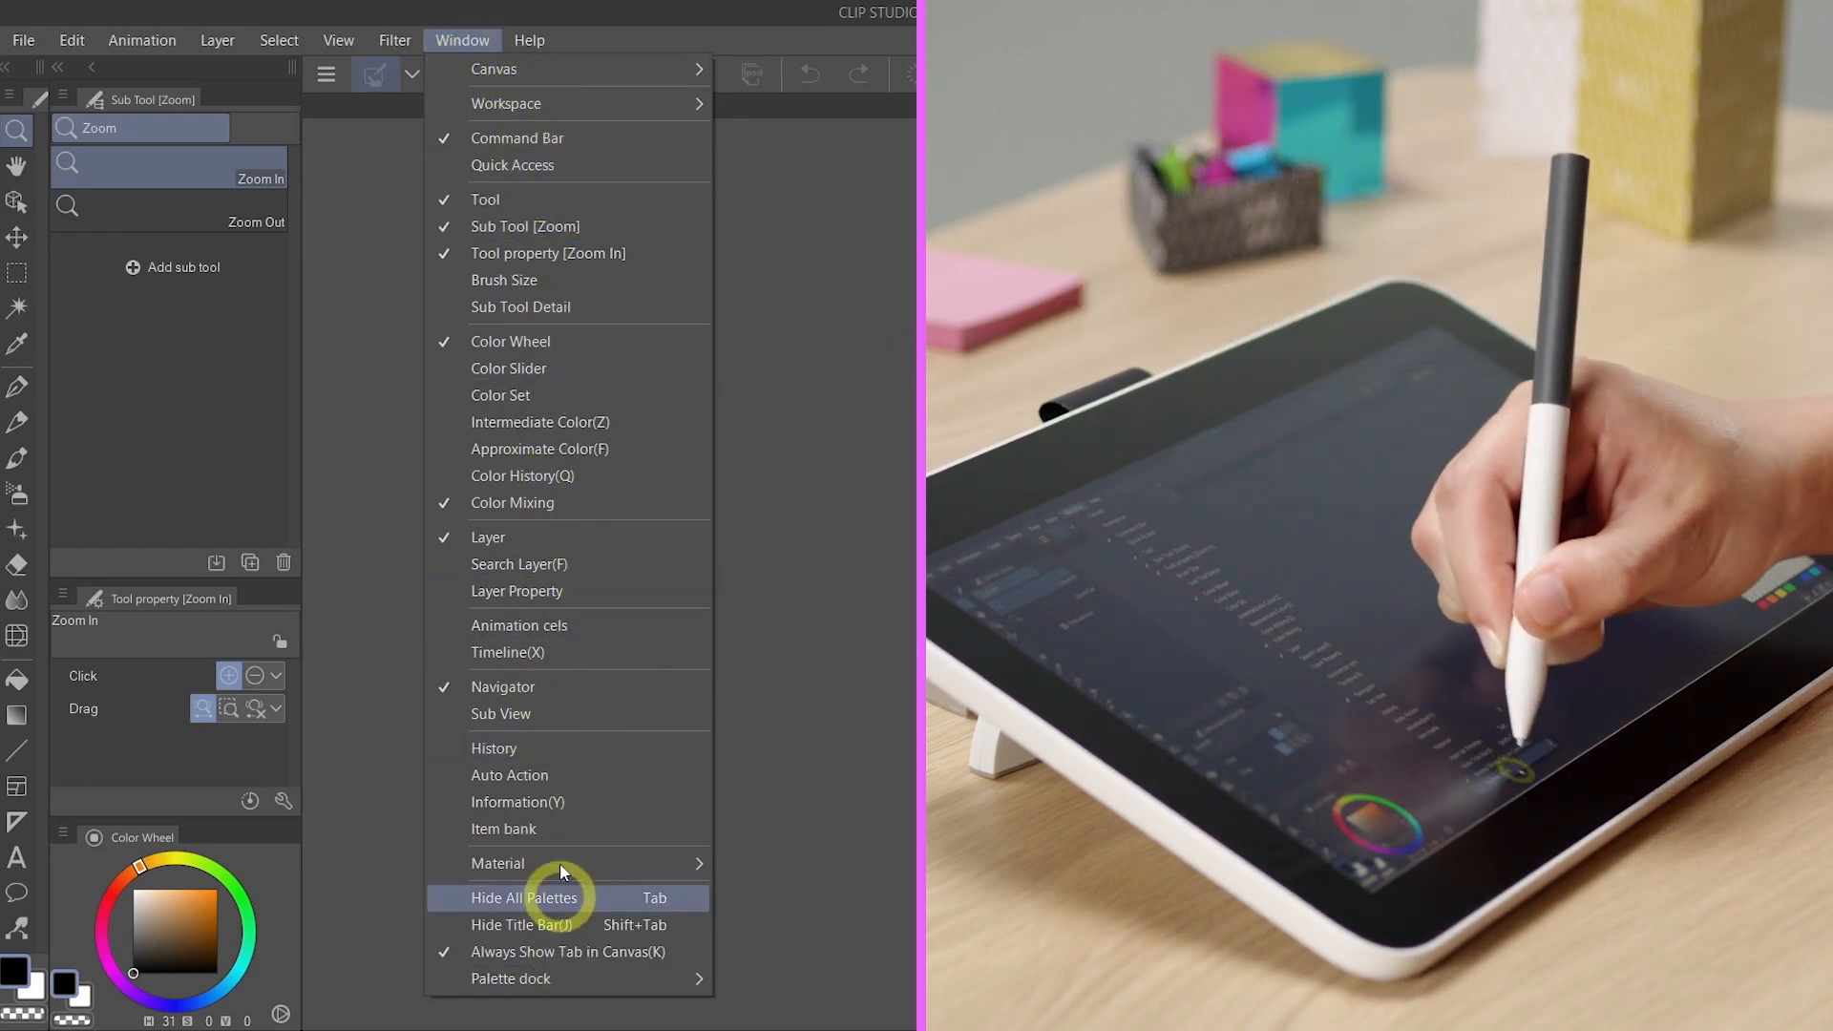
pyautogui.moveTo(598, 775)
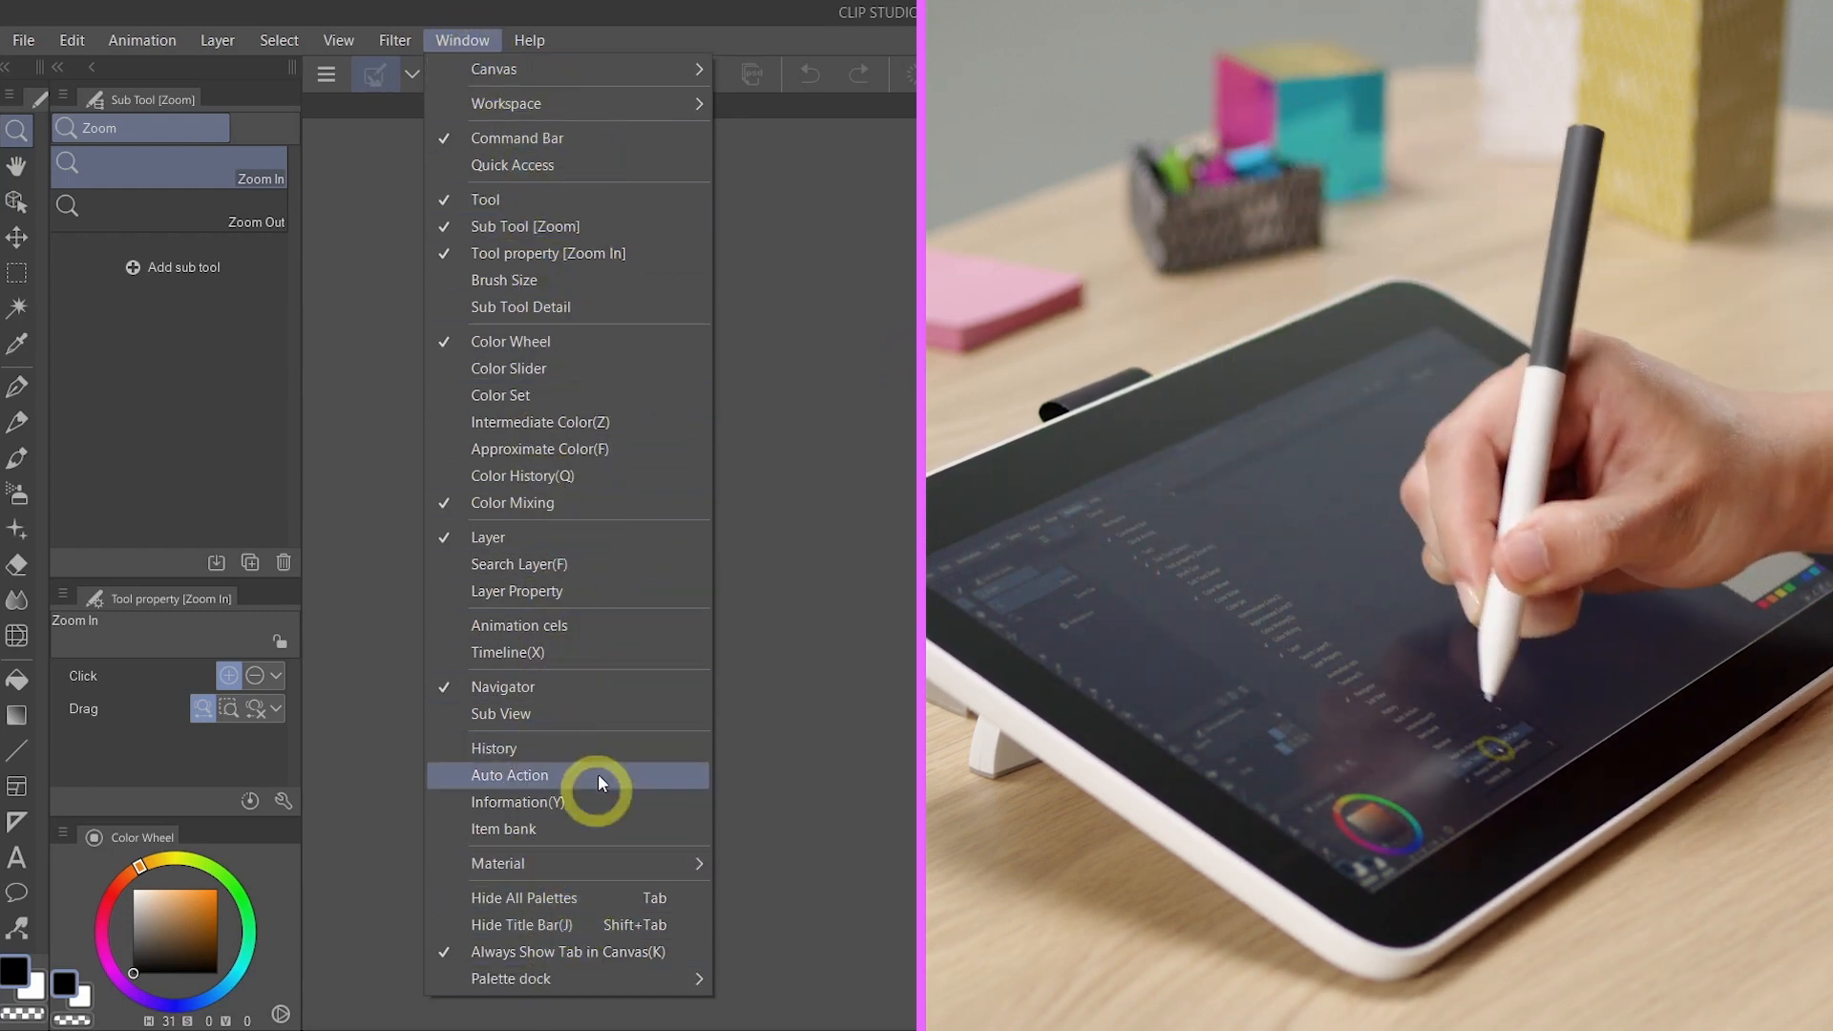
pyautogui.moveTo(618, 867)
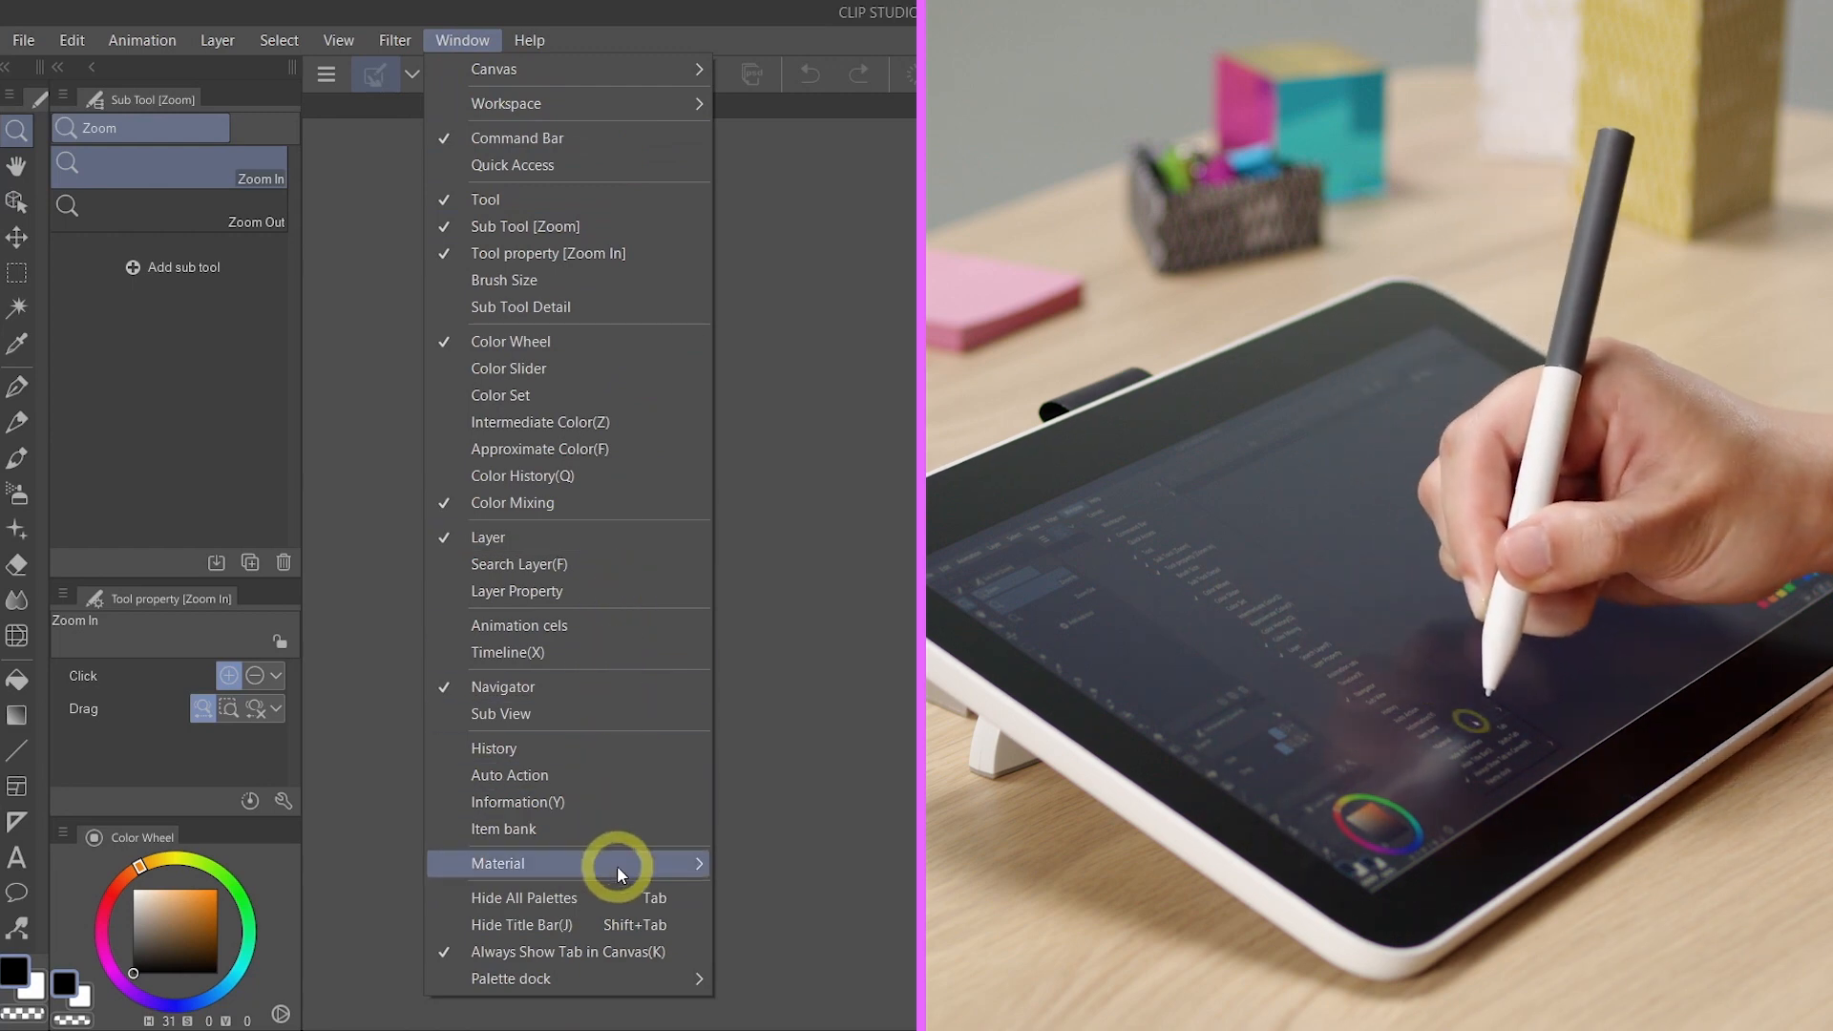
pyautogui.moveTo(654, 198)
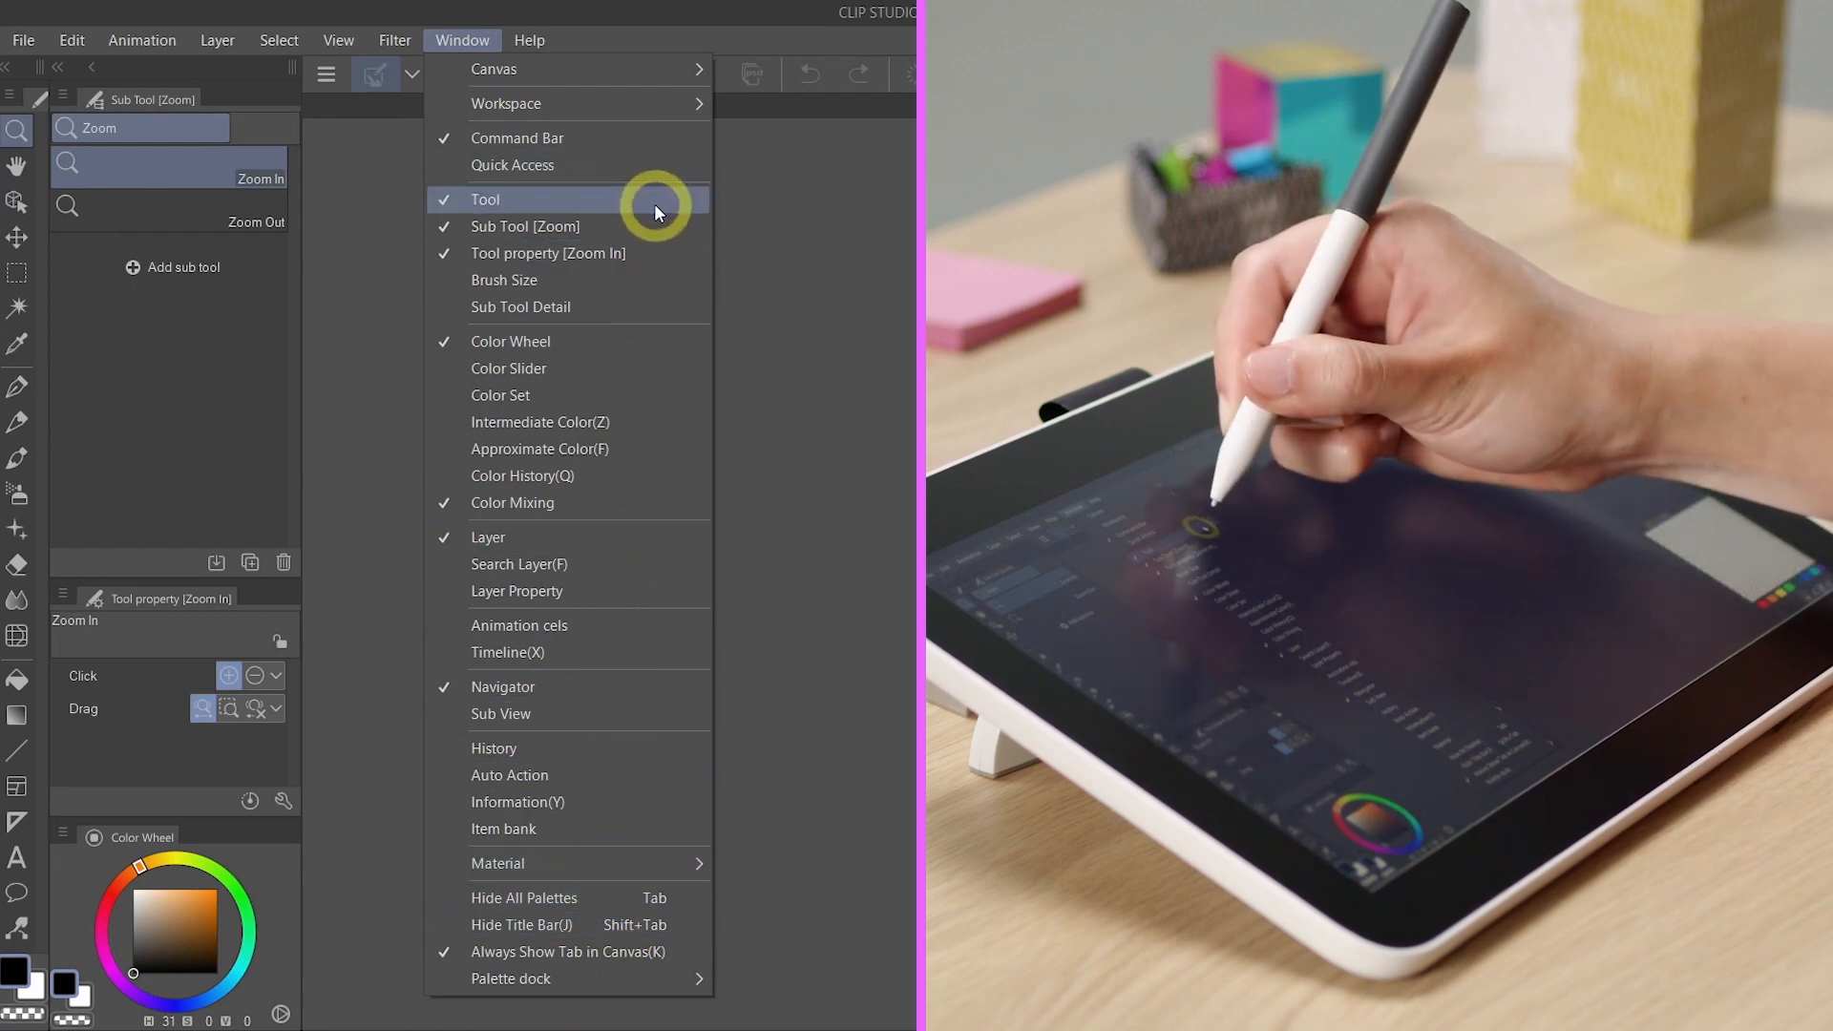
pyautogui.moveTo(644, 254)
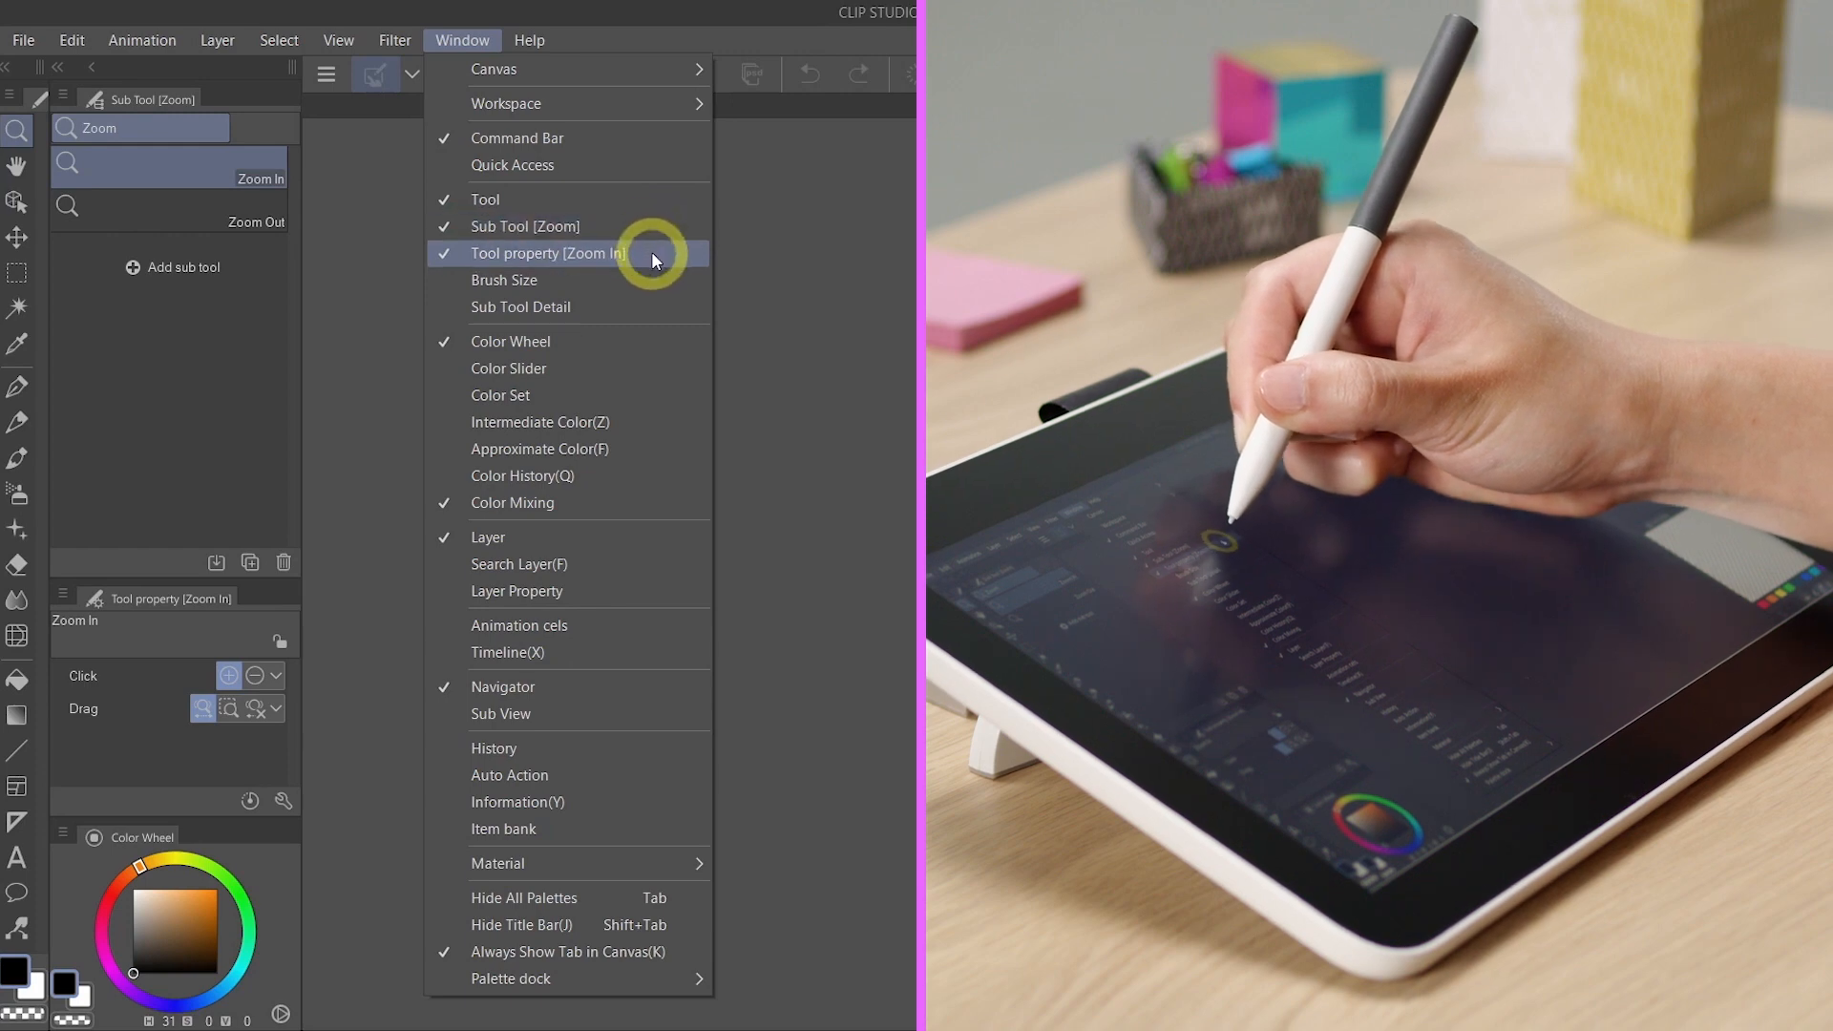
pyautogui.moveTo(170, 534)
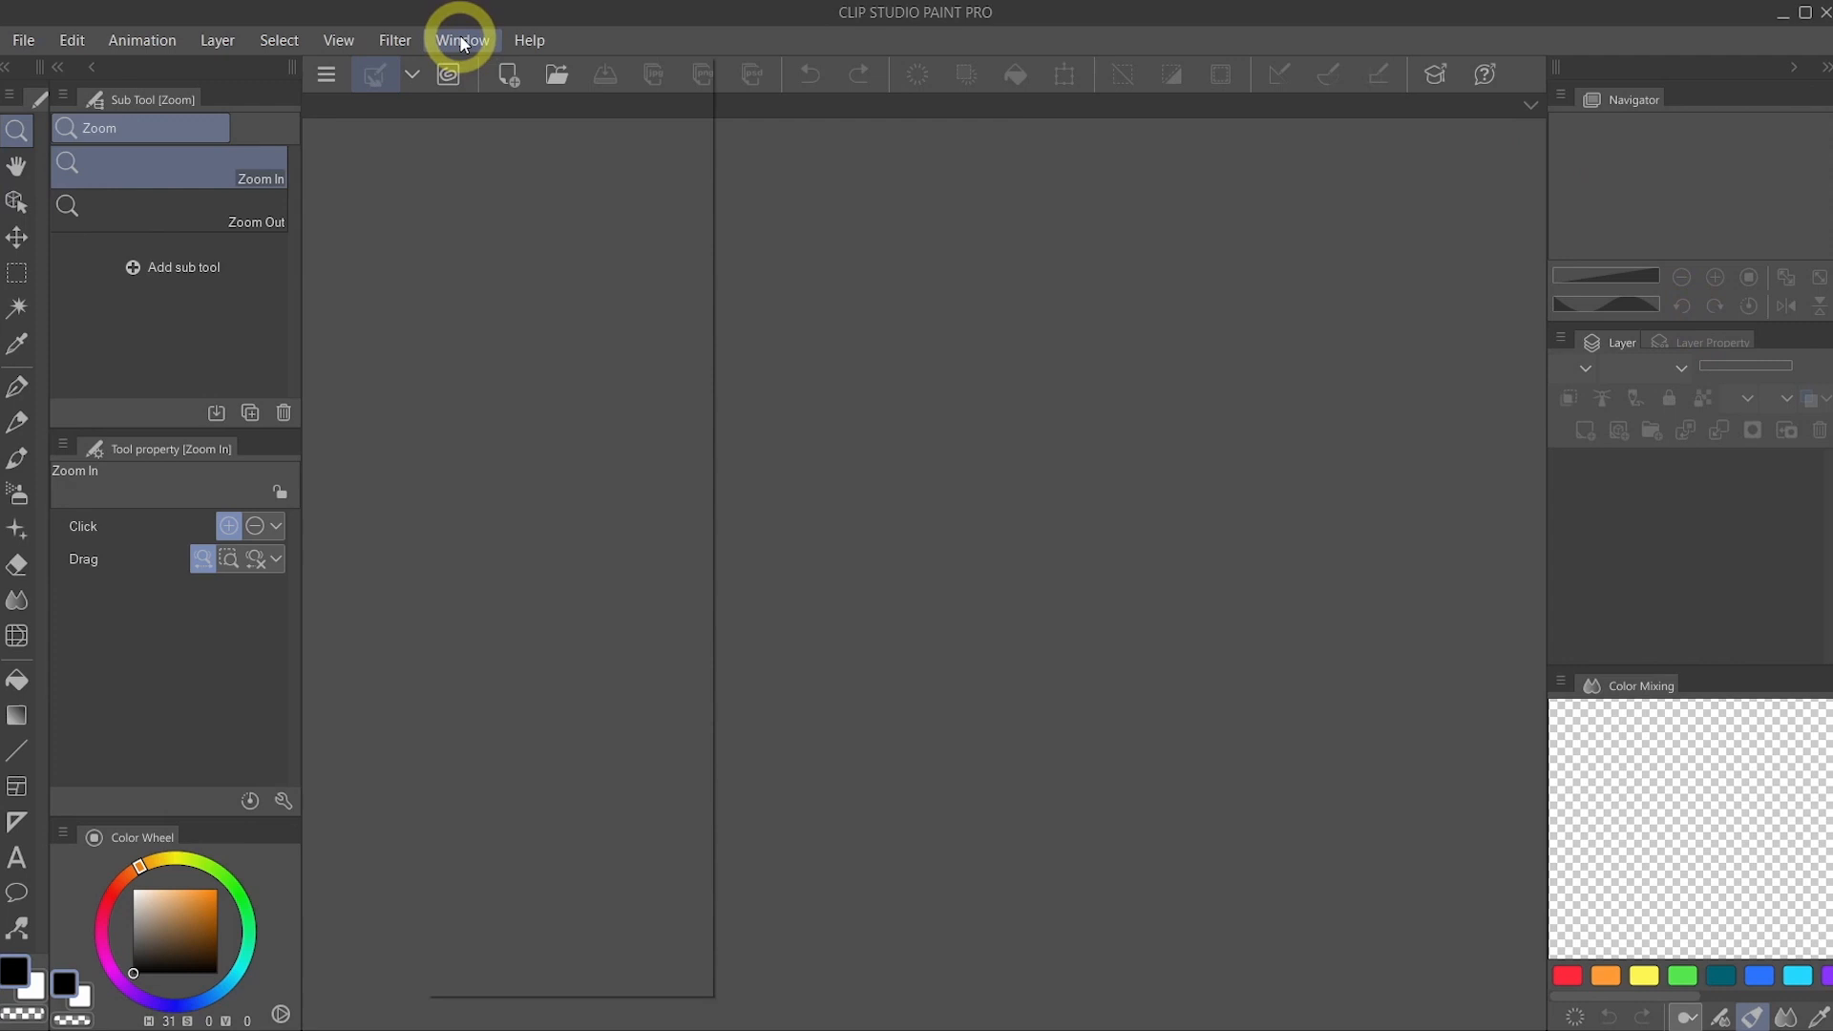
# Register the current layout as a workspace named 'clean very clean'.
pyautogui.click(460, 40)
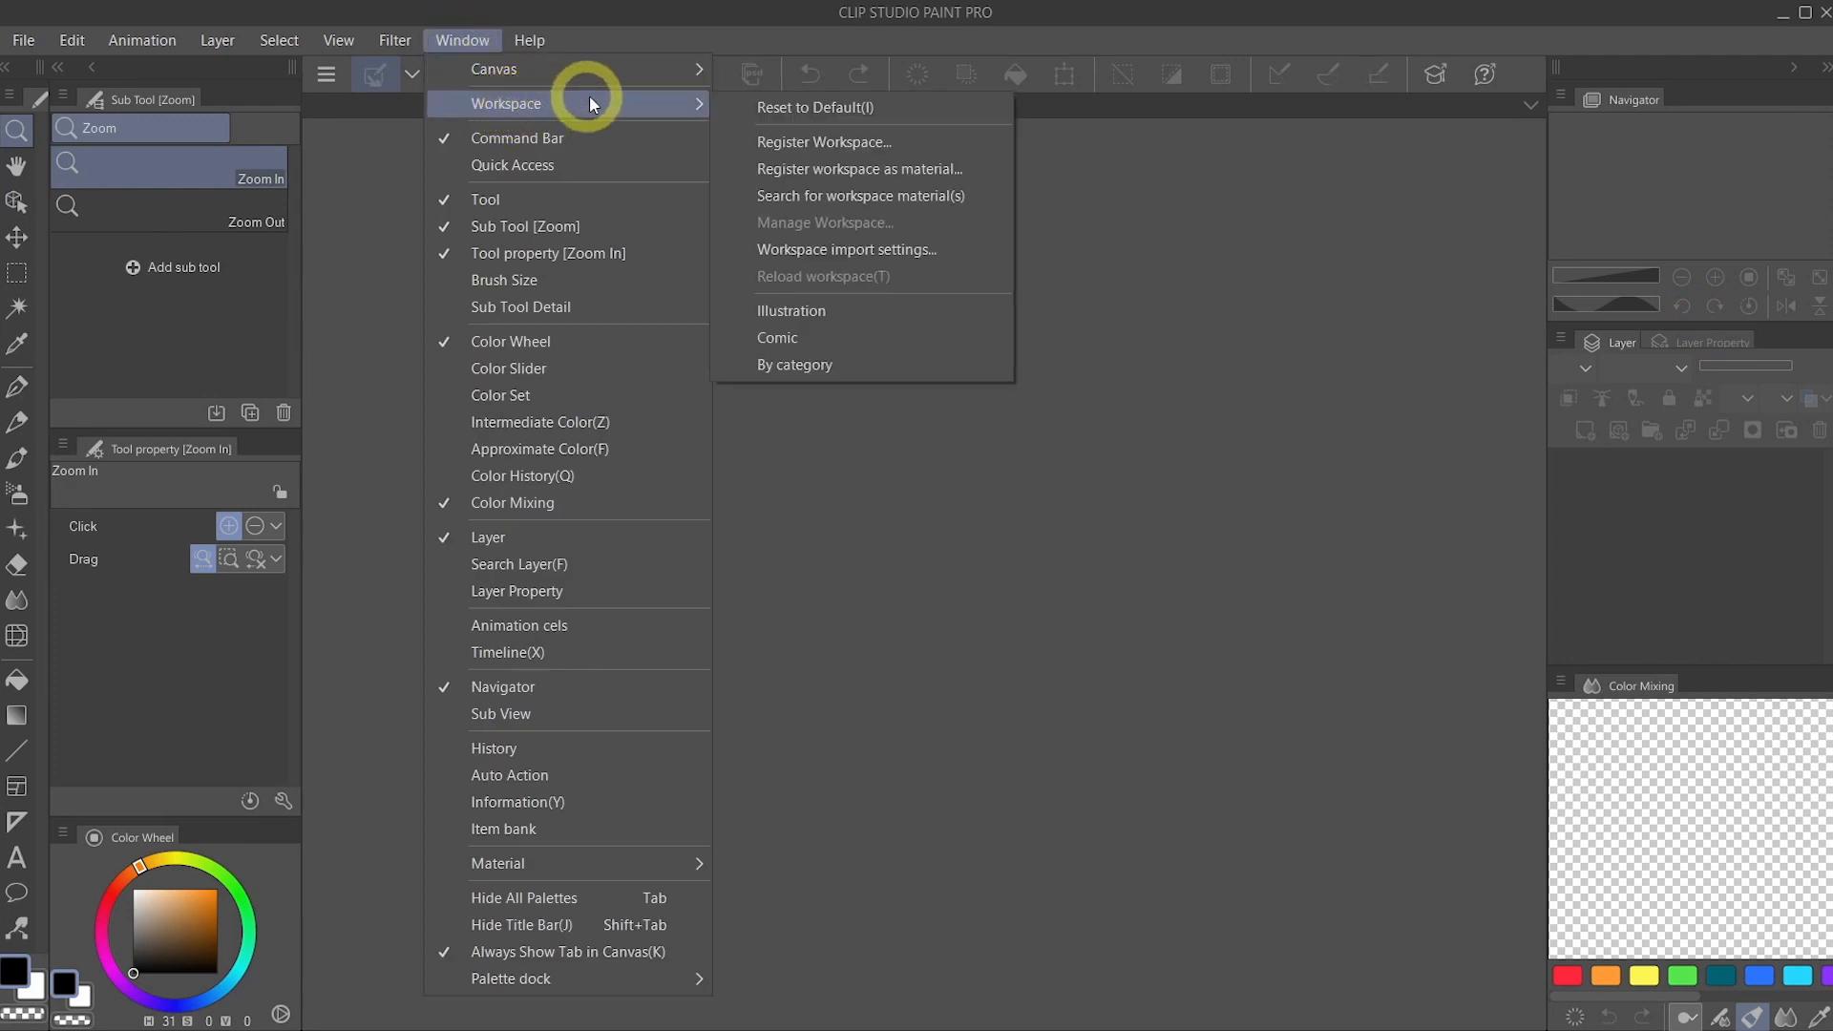
pyautogui.moveTo(913, 141)
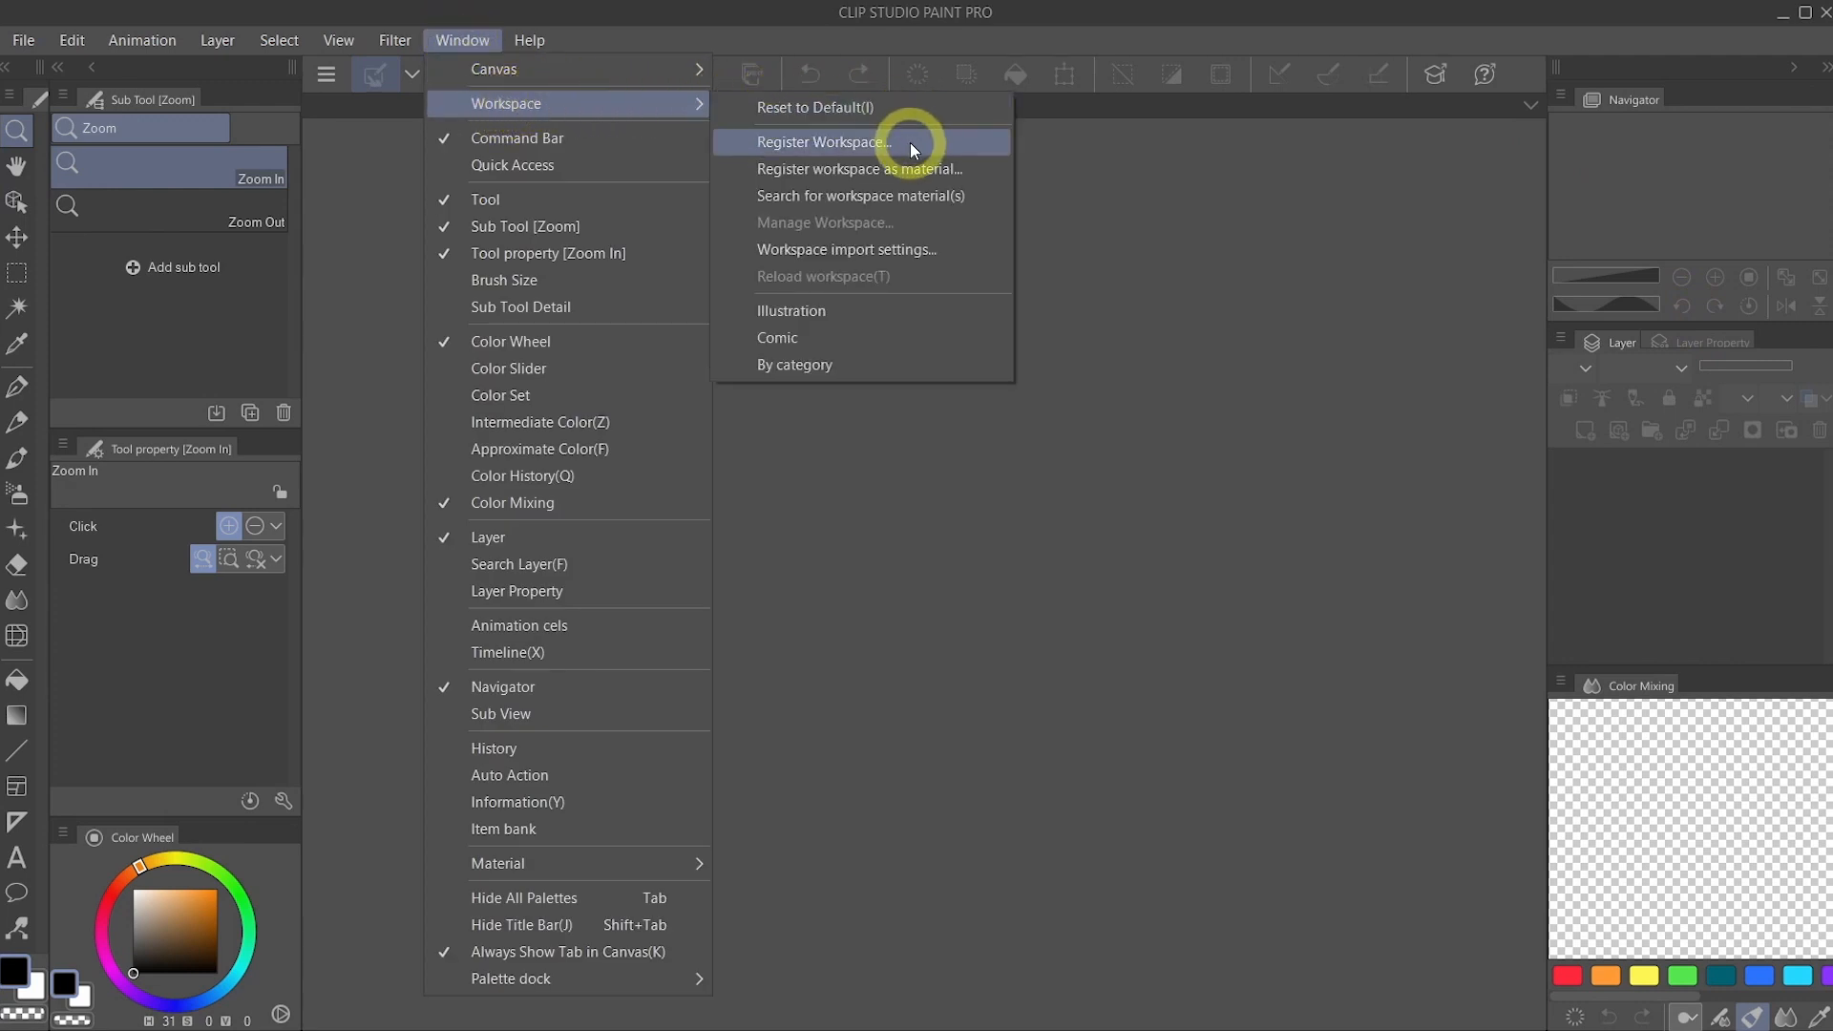
pyautogui.click(823, 141)
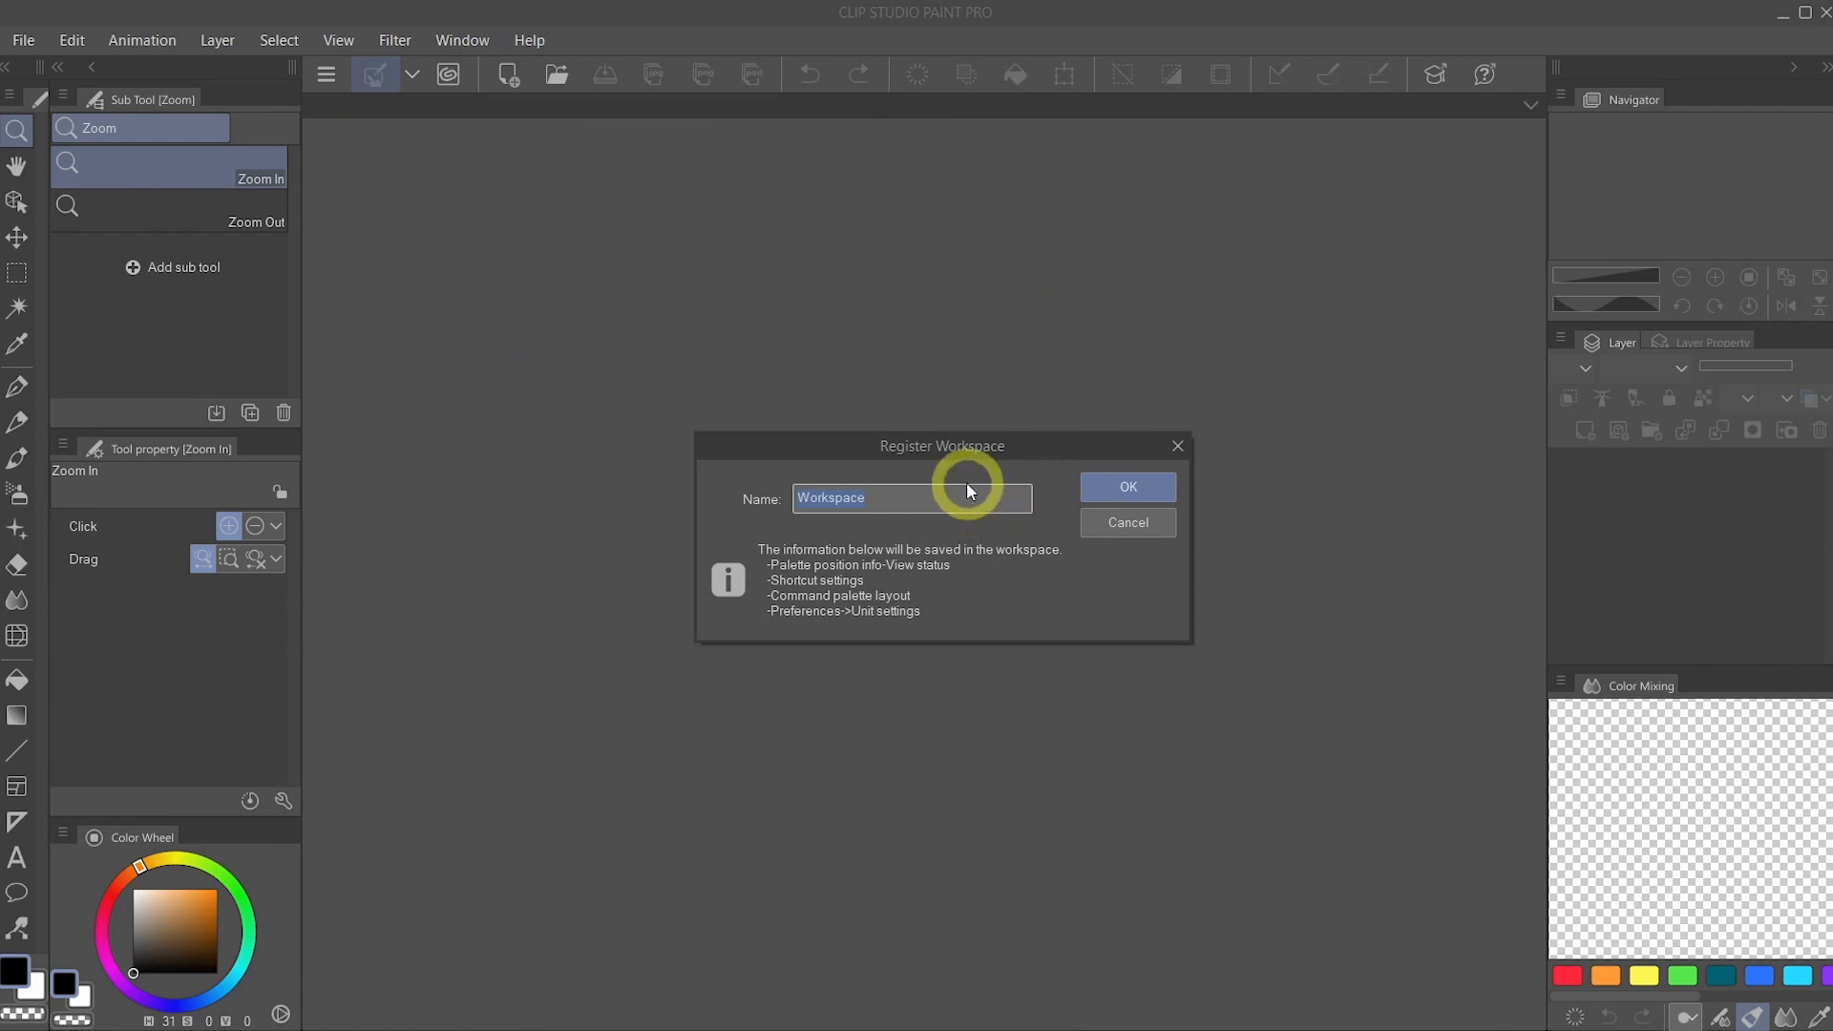
pyautogui.write('clean')
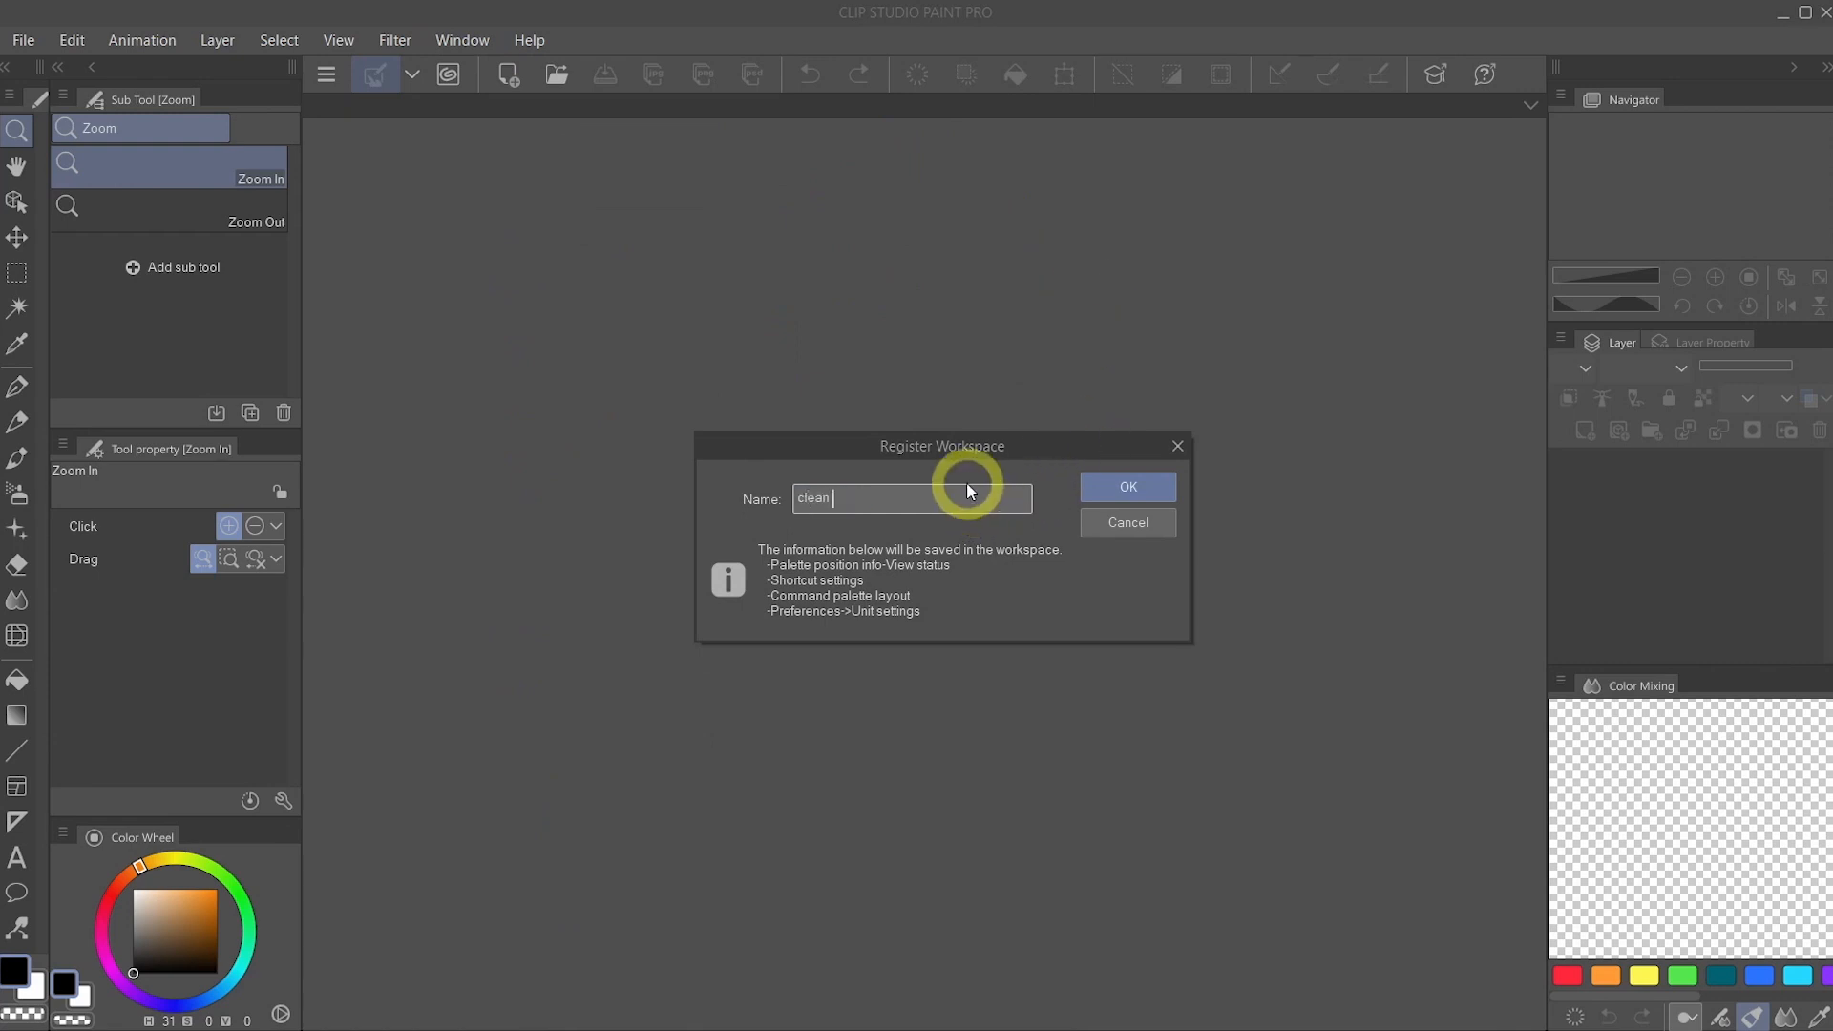
pyautogui.write('very')
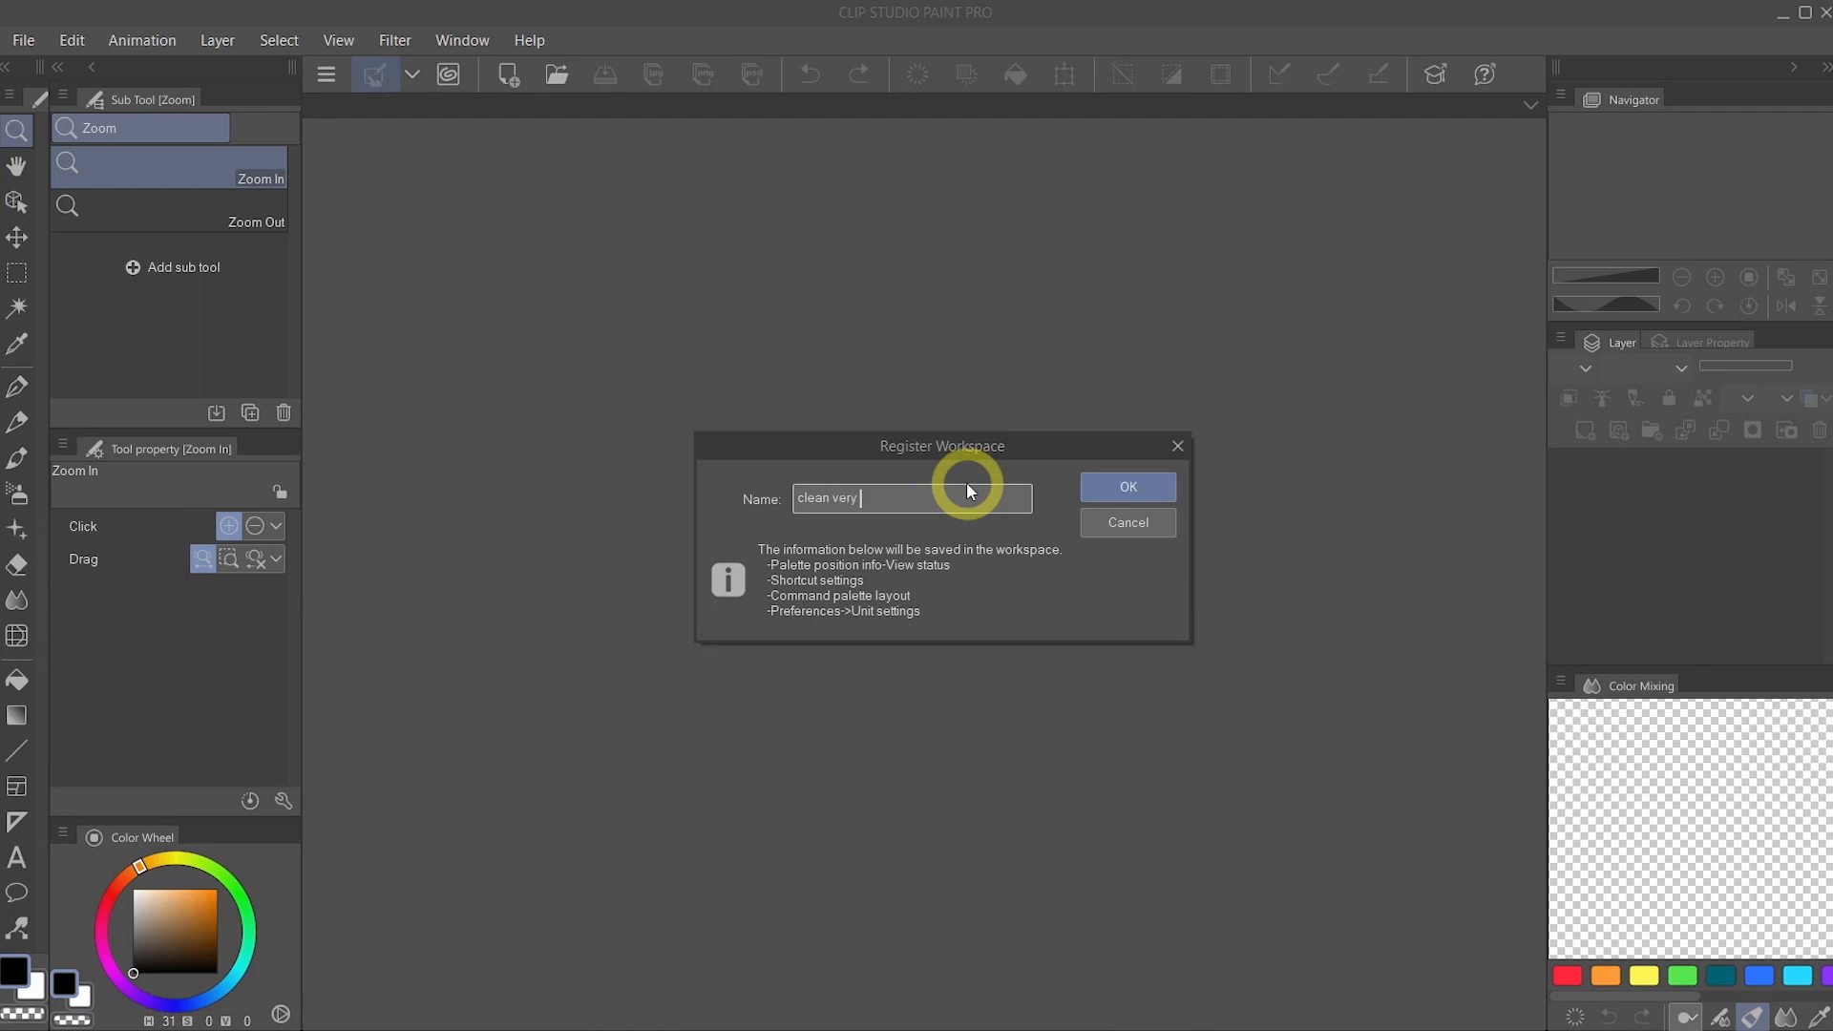
pyautogui.write('clean')
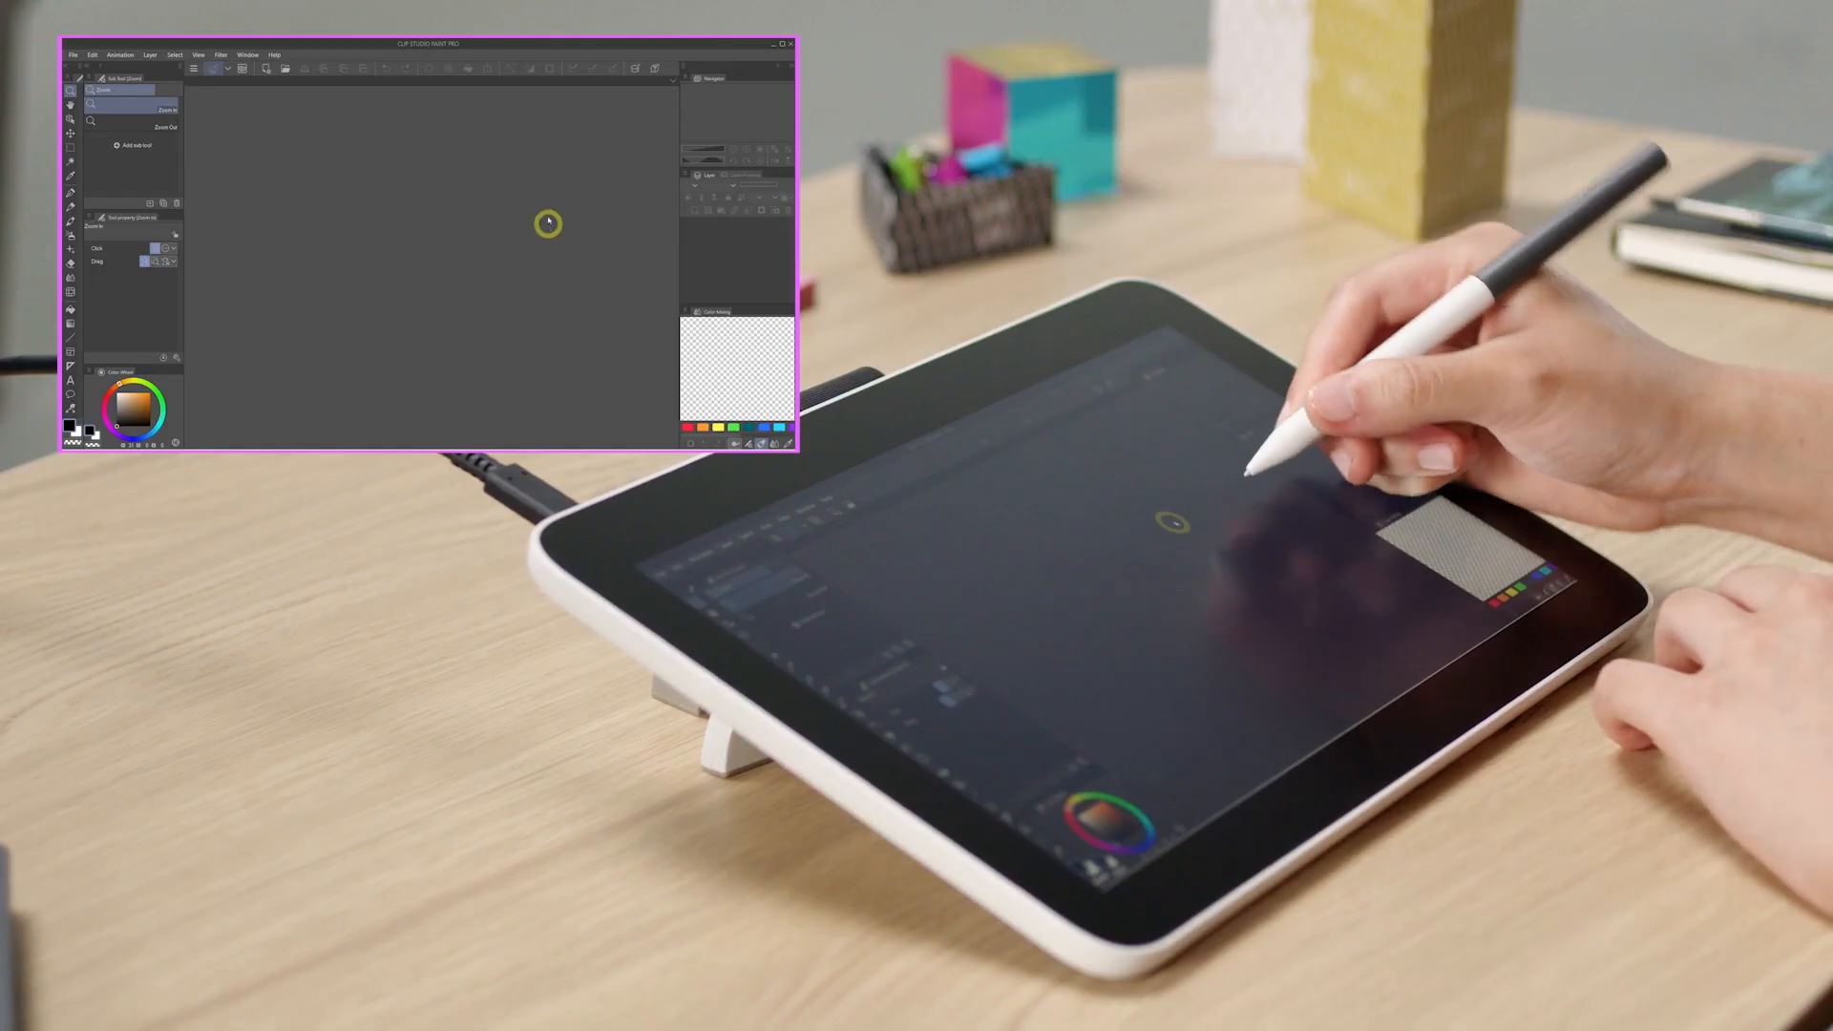
# Reset the workspace to default and confirm, restoring the standard palettes.
pyautogui.click(247, 54)
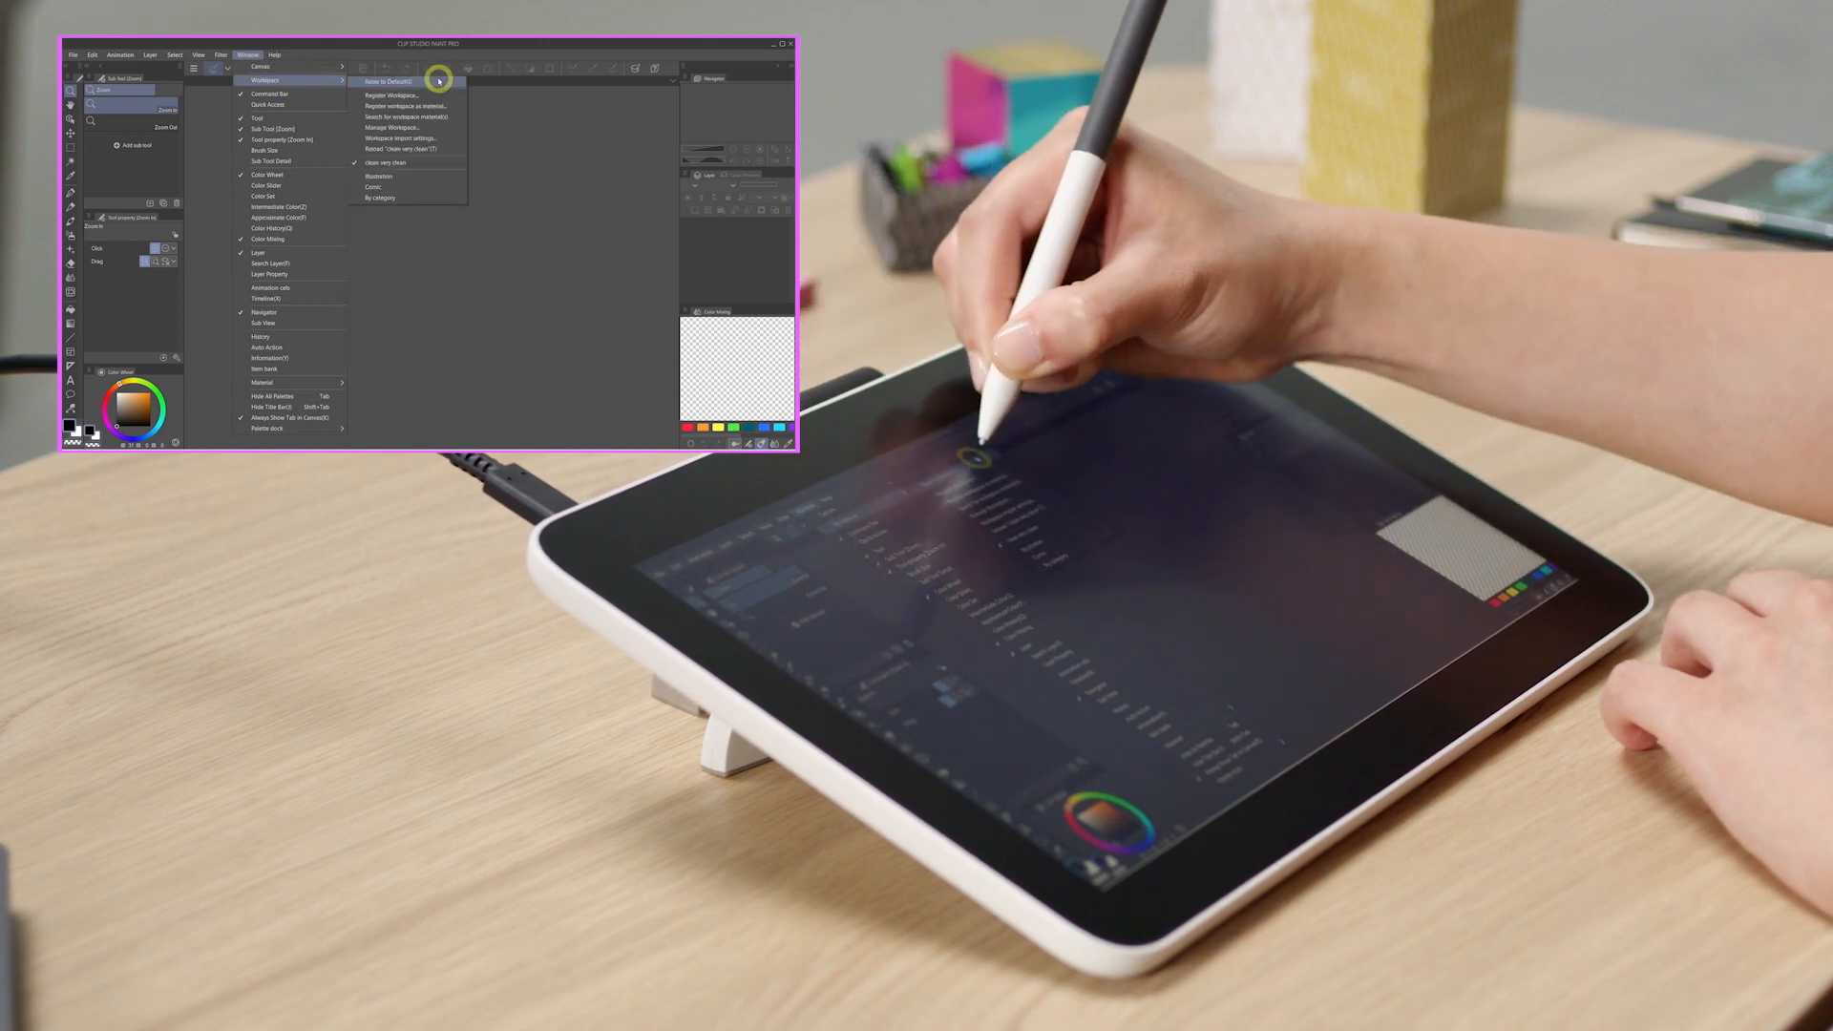
pyautogui.click(390, 82)
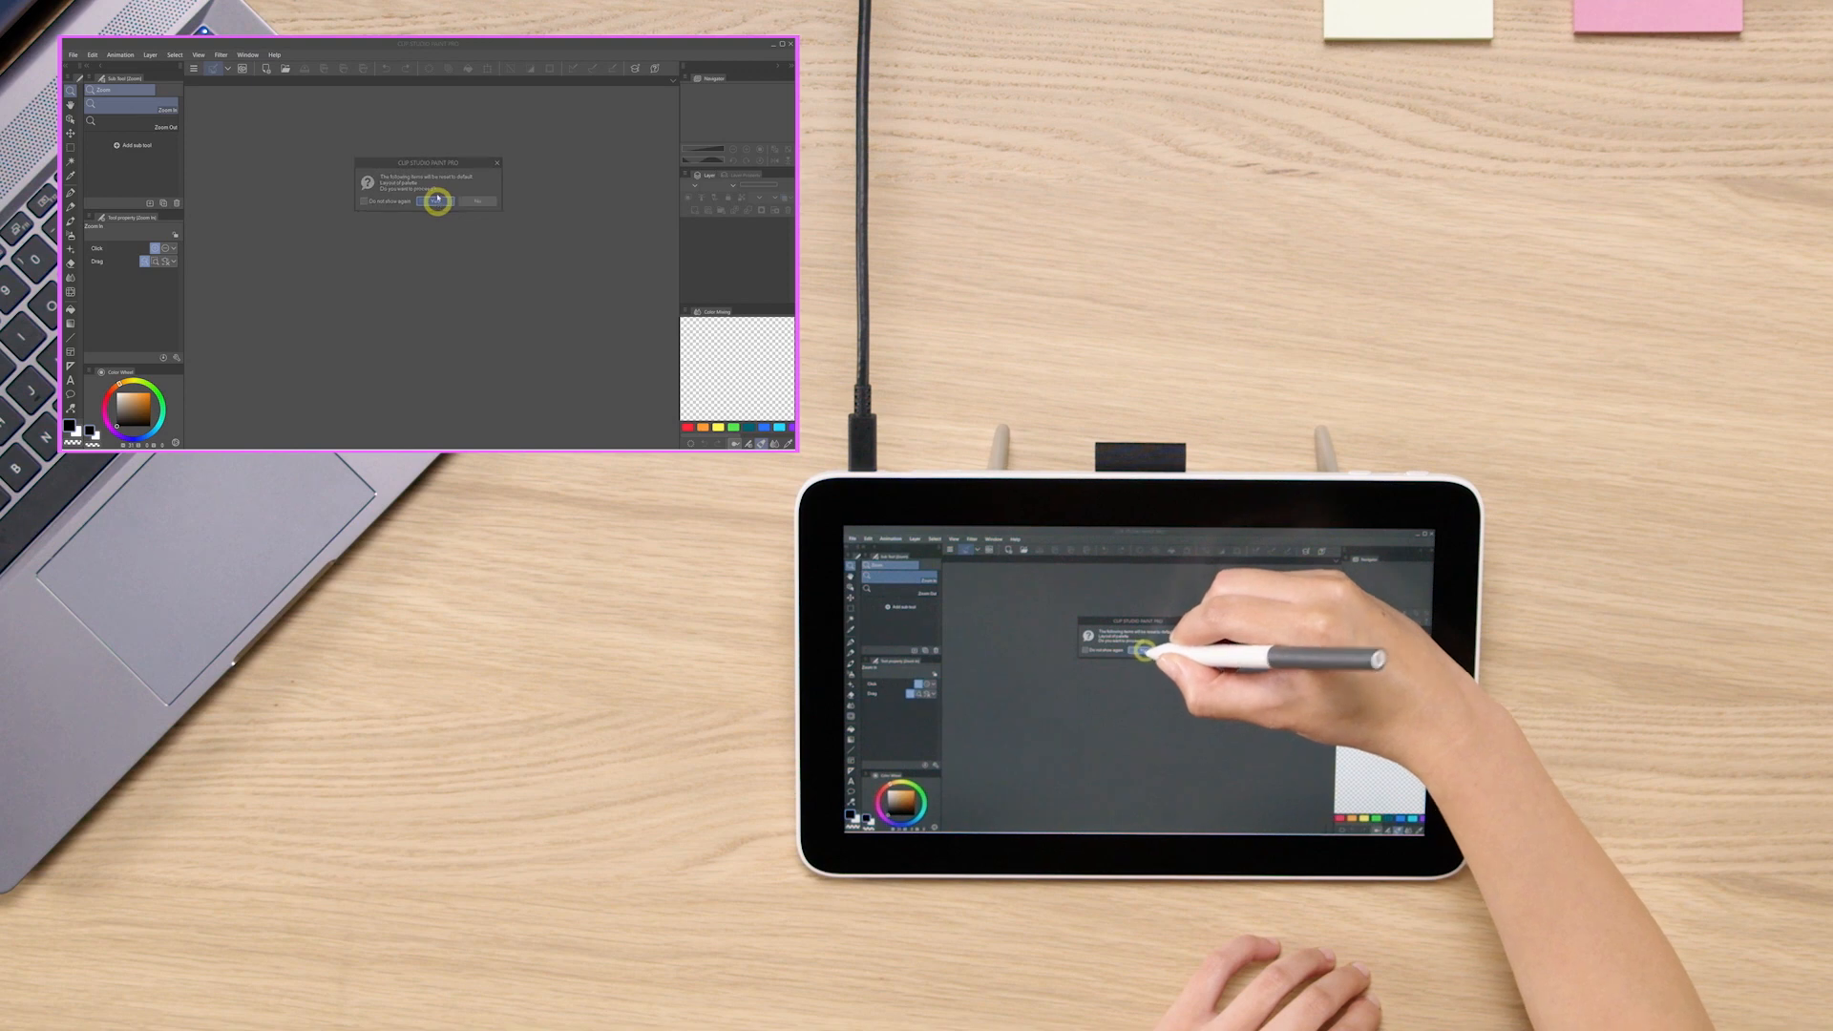
pyautogui.click(436, 201)
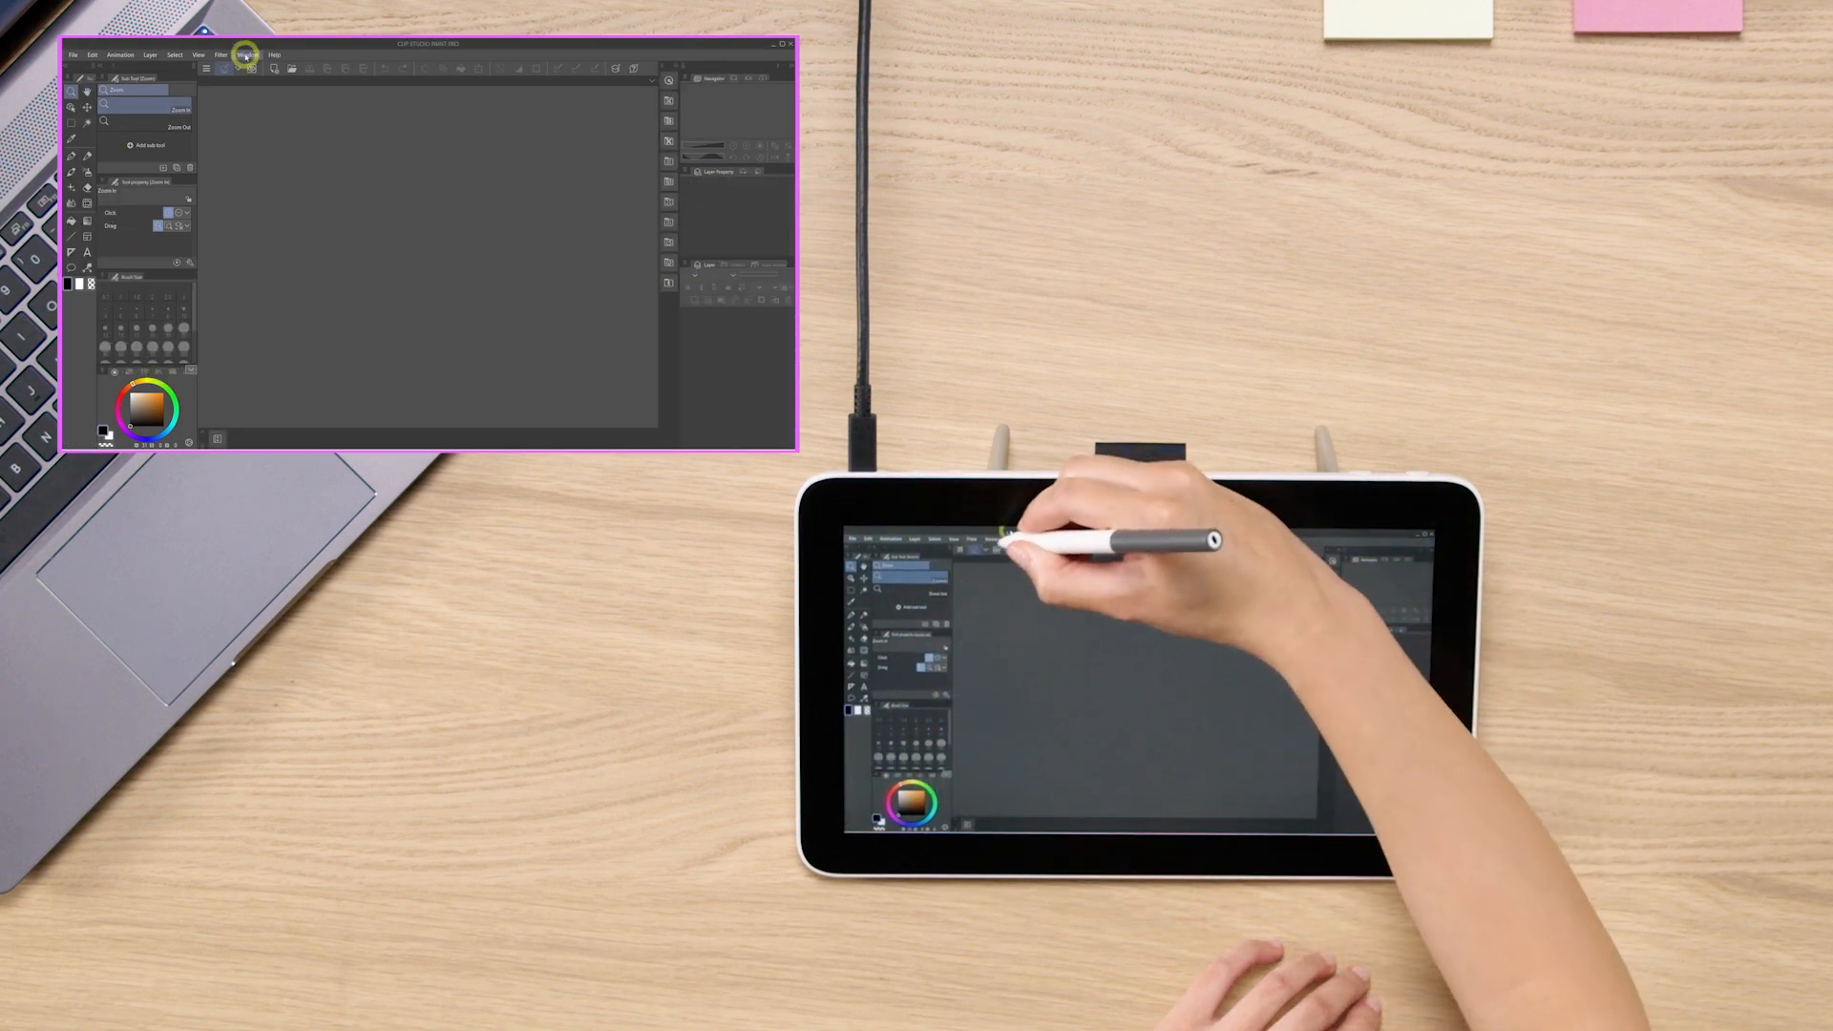
# Show the Window > Workspace list including the saved 'clean very clean' workspace.
pyautogui.click(248, 55)
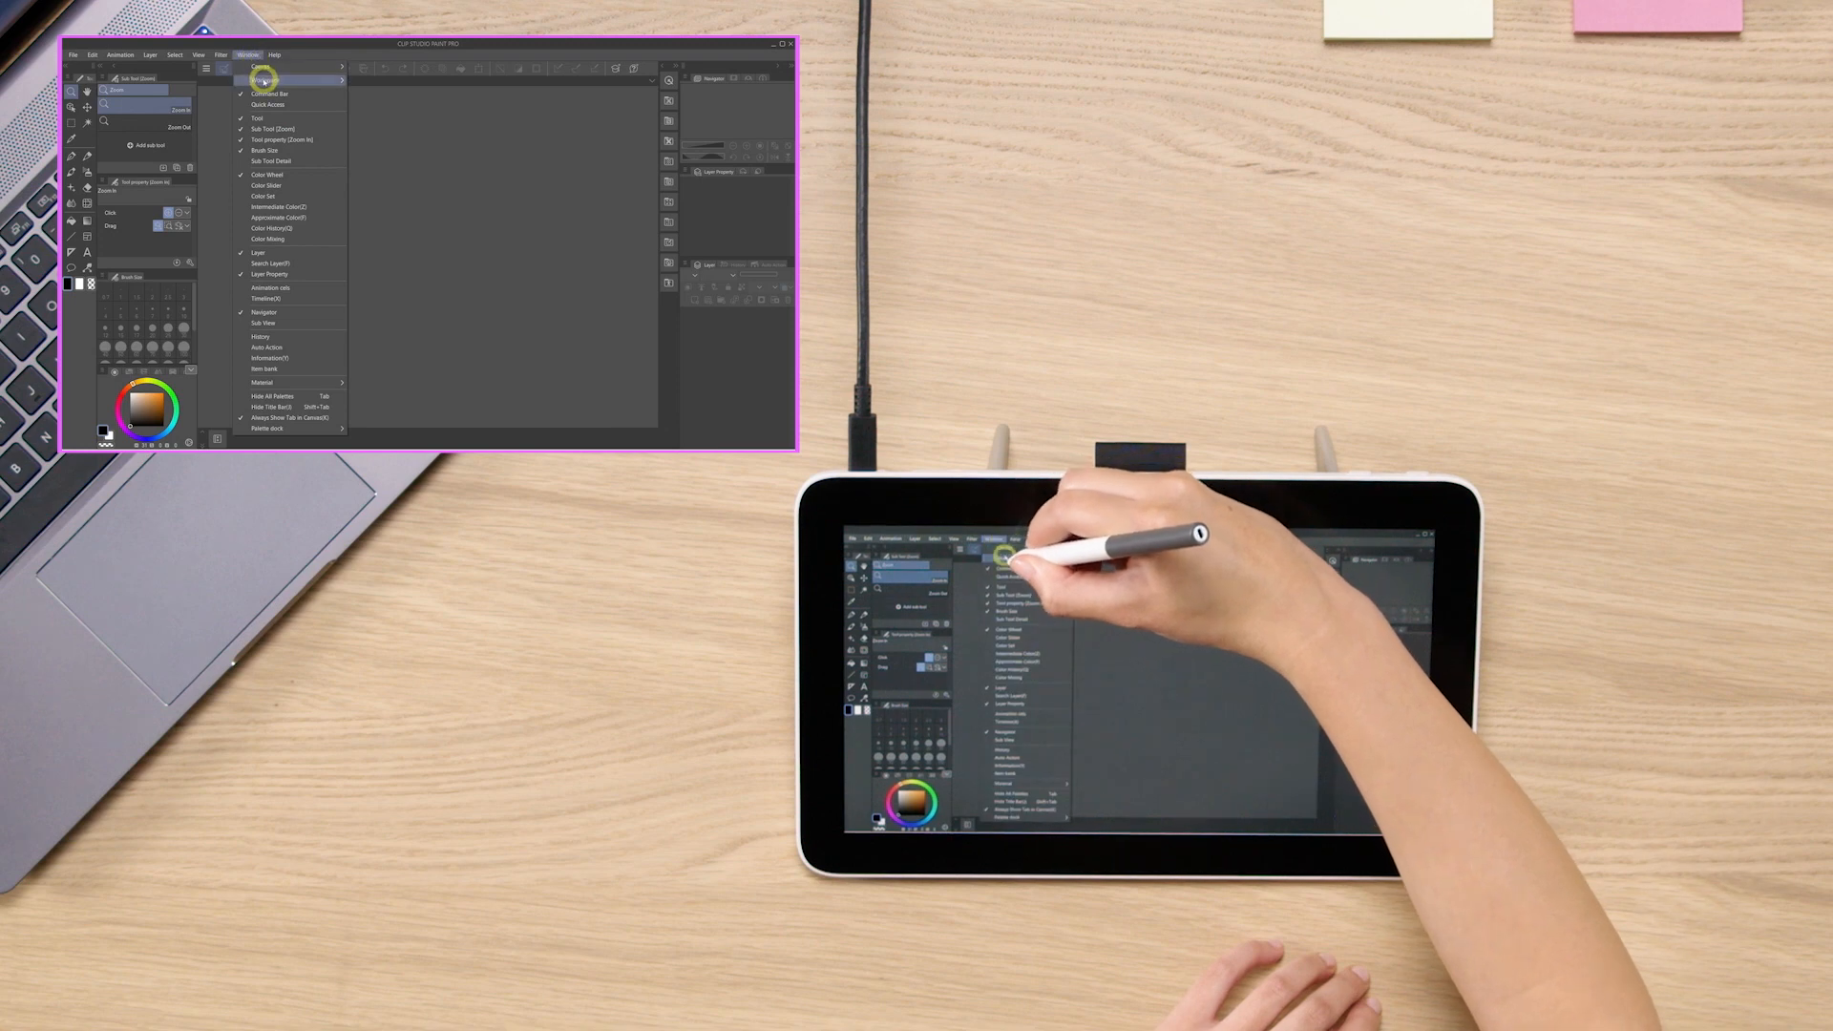
pyautogui.click(265, 80)
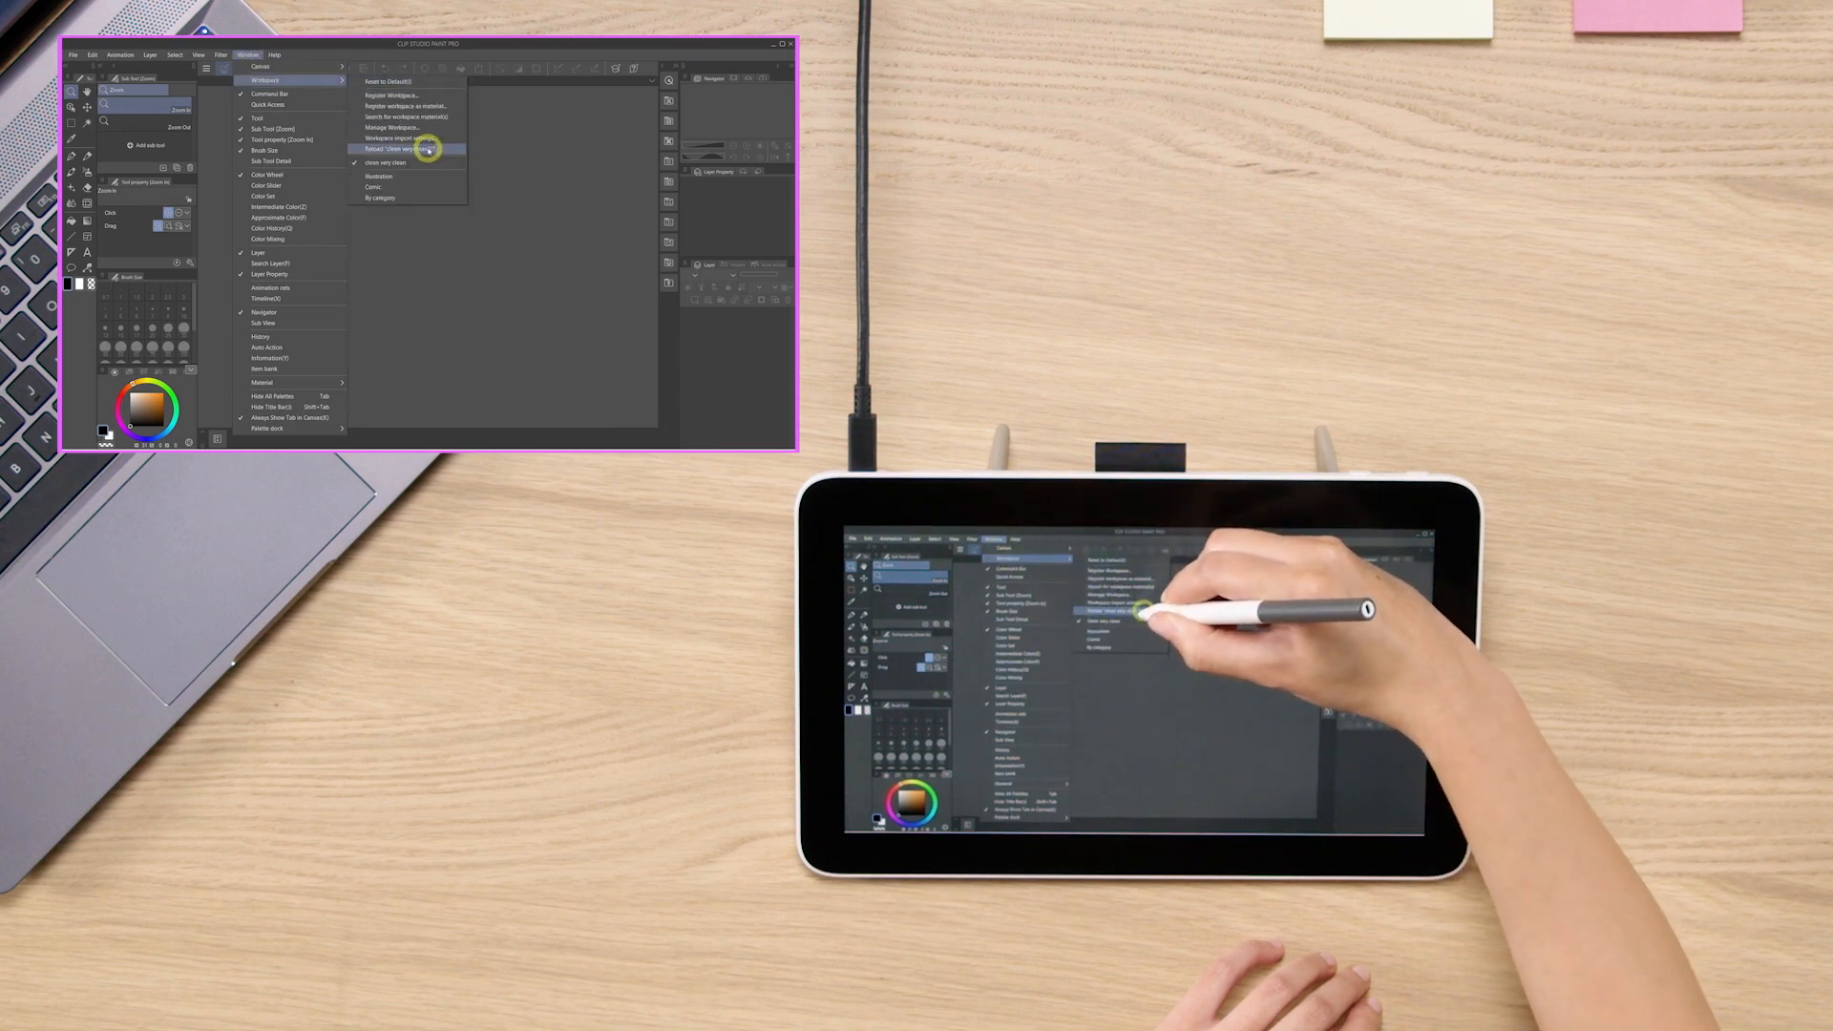